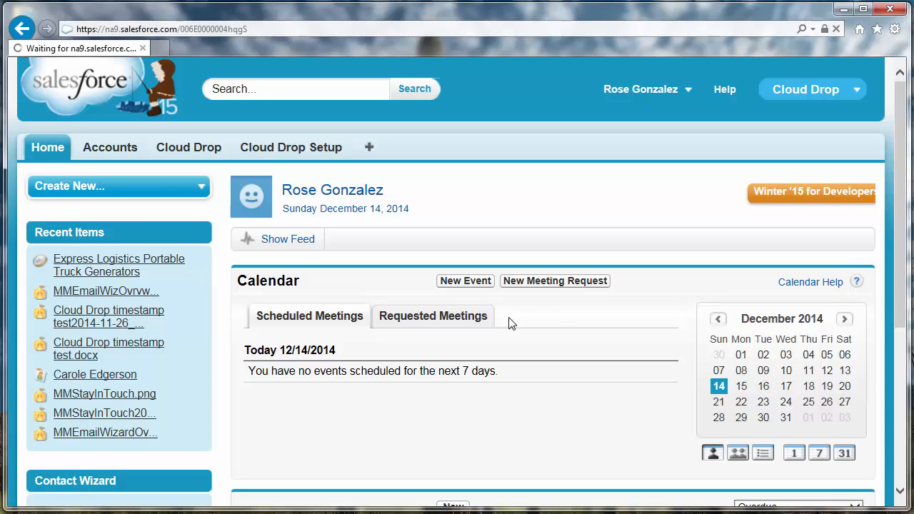
- From Recent Items, reach the opportunity's Cloud Drop section and start a New Document upload
click(118, 264)
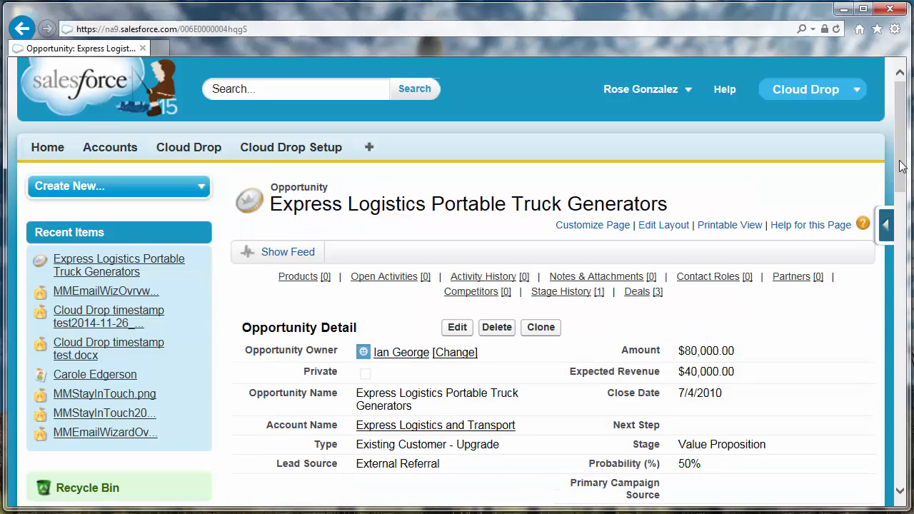
scroll(down, 3)
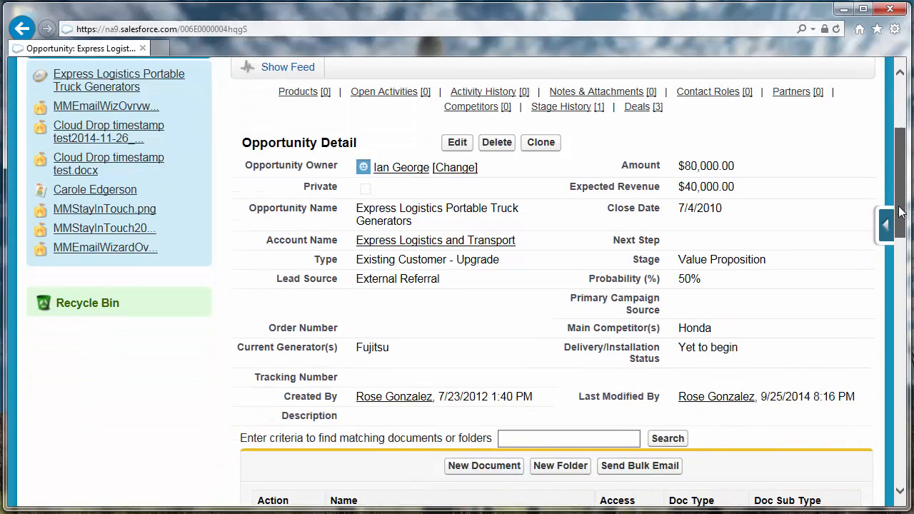
scroll(down, 3)
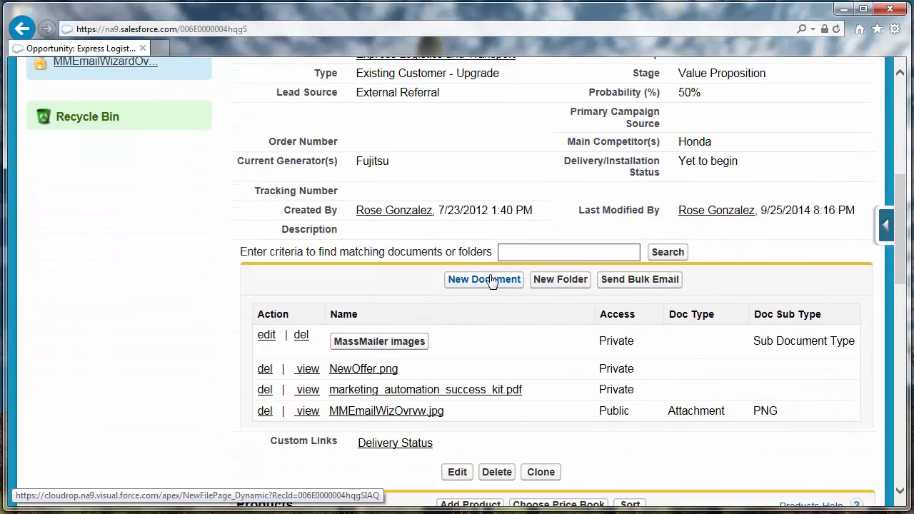
click(483, 280)
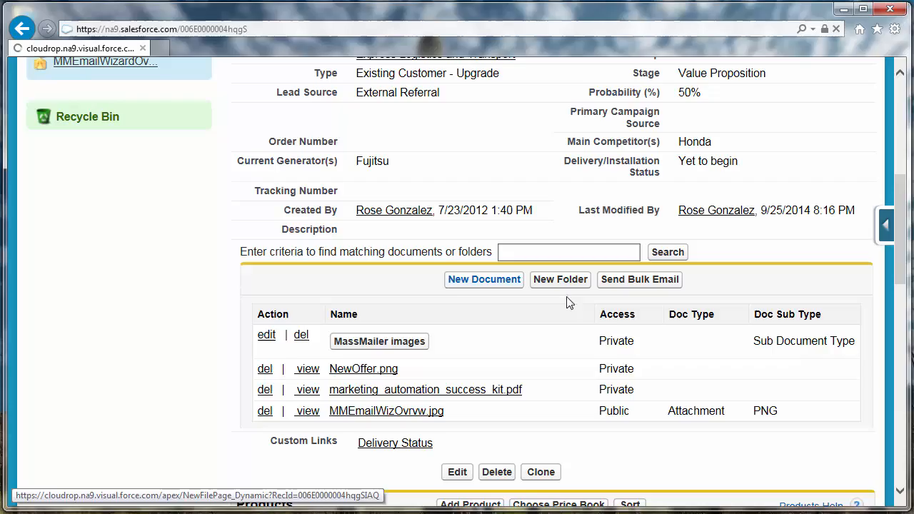
click(482, 280)
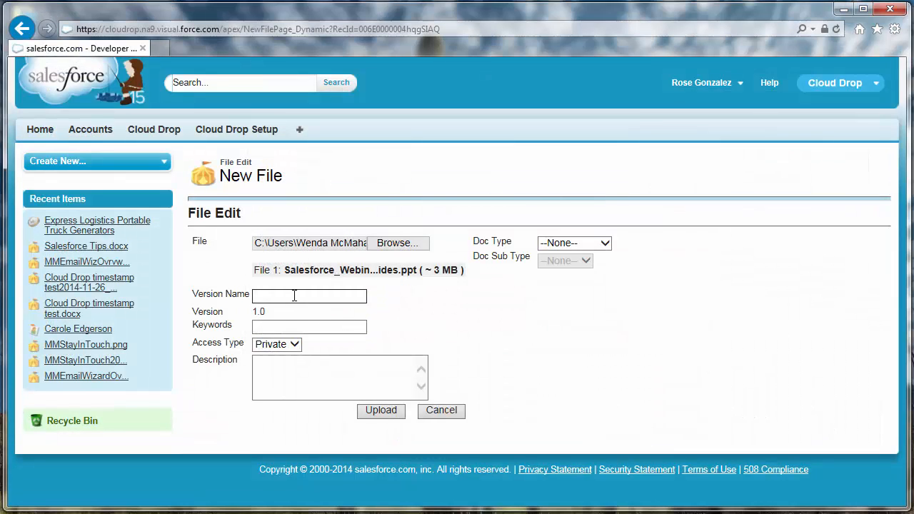
- Name the version Pre-Webinar, add keywords webinar slides and set access to Public
text(Pre-W)
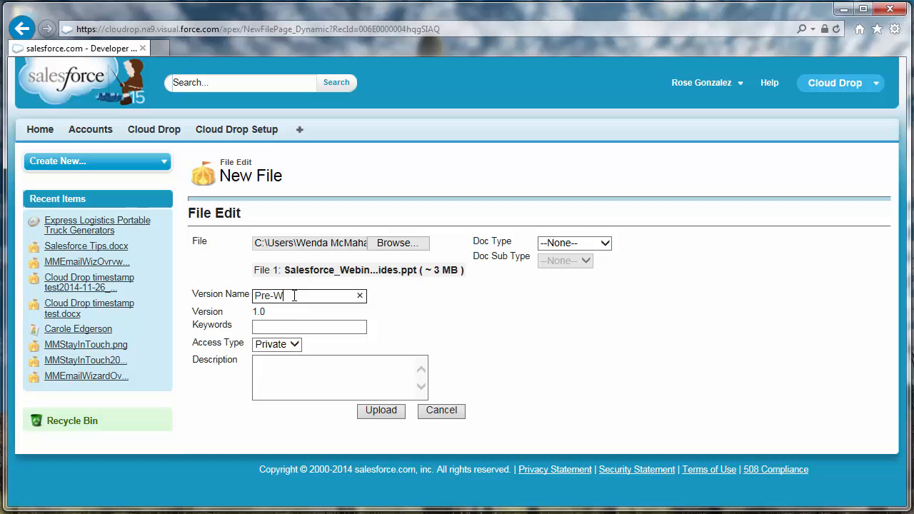
text(ebinar)
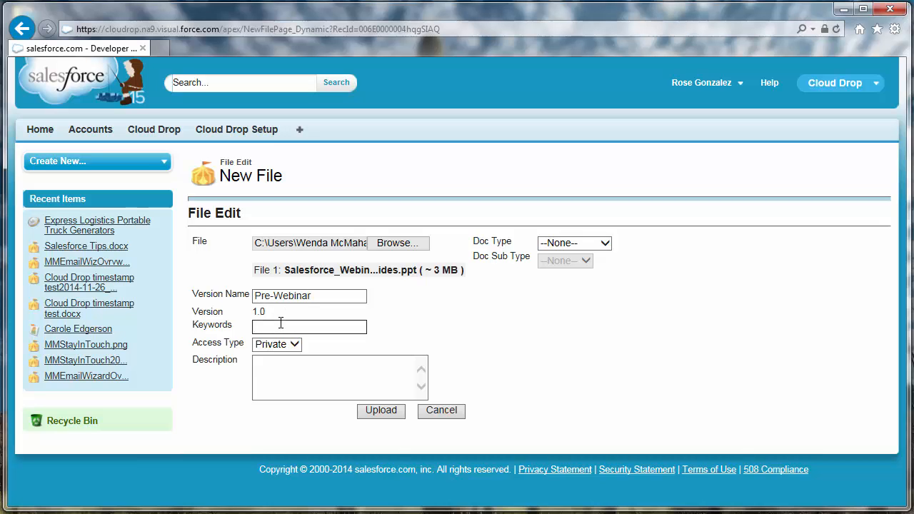
text(webinar slides)
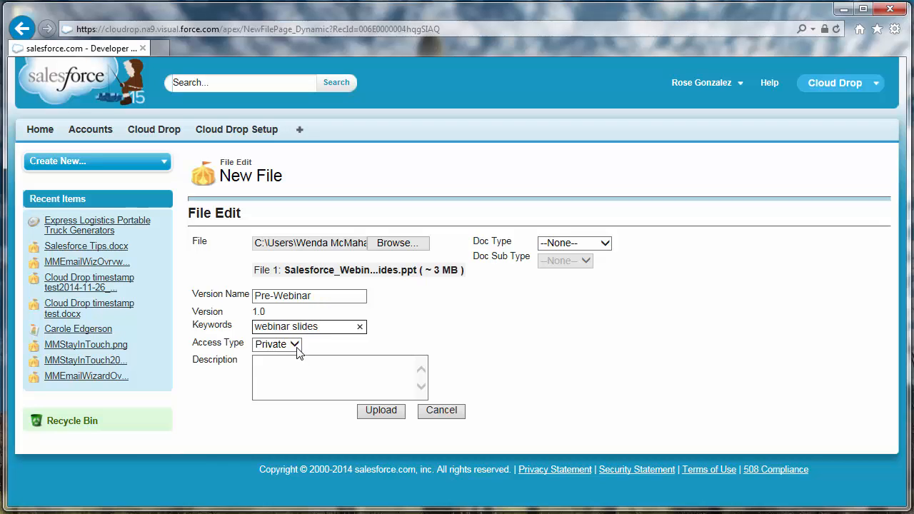
click(277, 344)
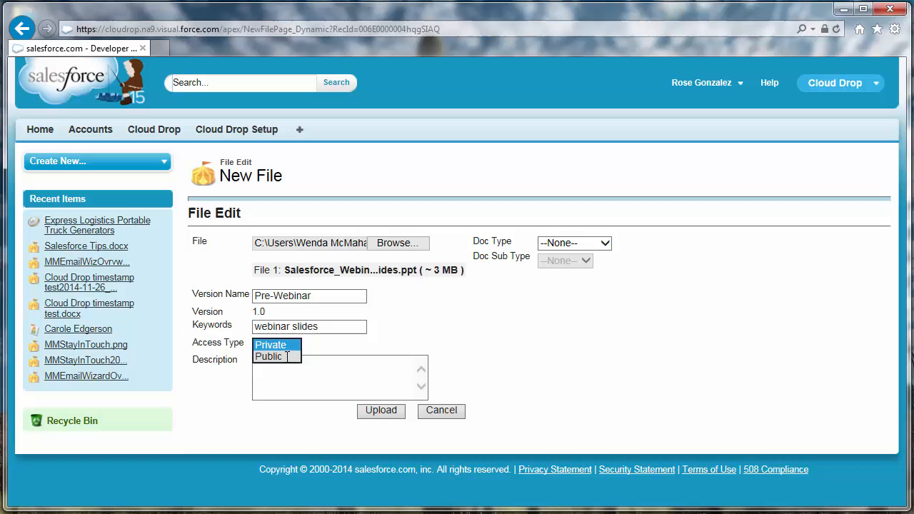
click(269, 357)
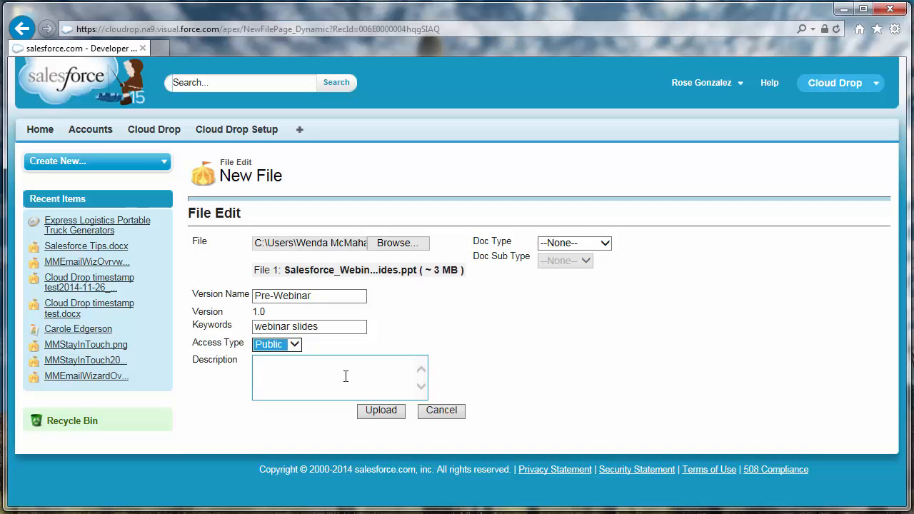
click(339, 377)
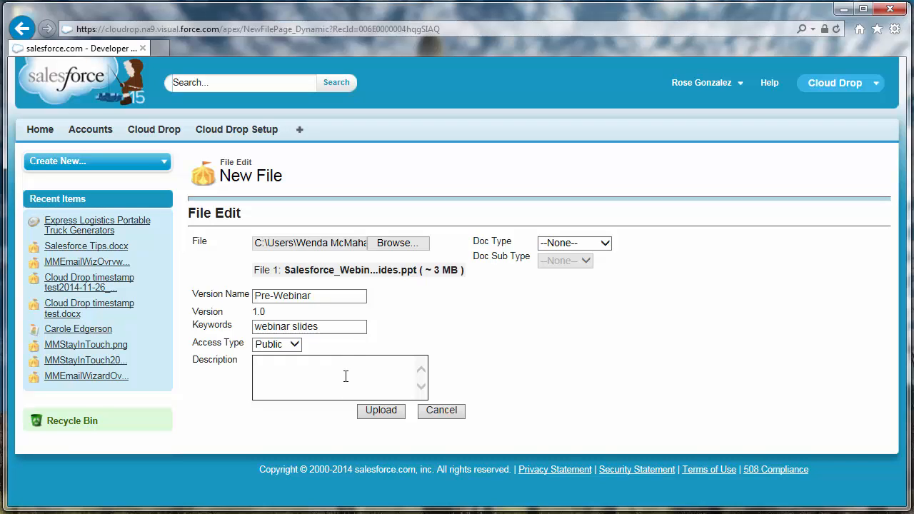
mouse_move(584, 263)
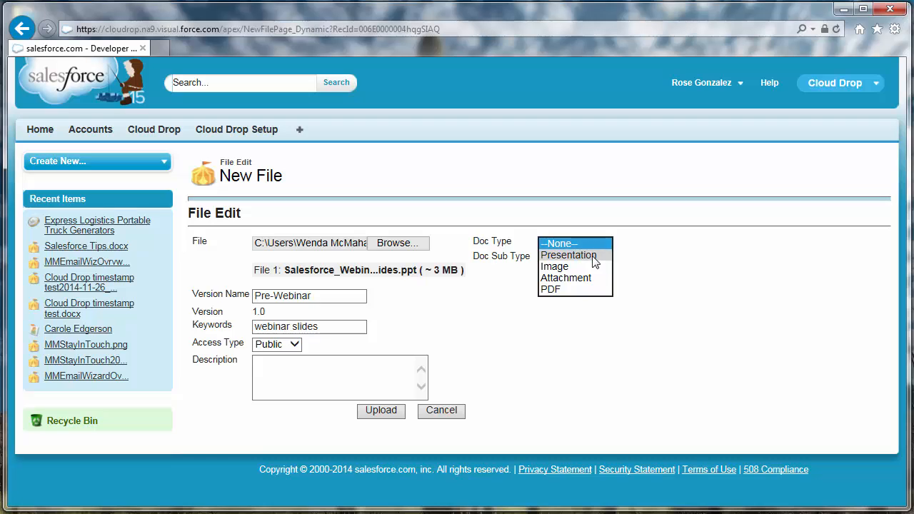
- Set Doc Type Presentation and Sub Type PDF, then upload the file
click(567, 254)
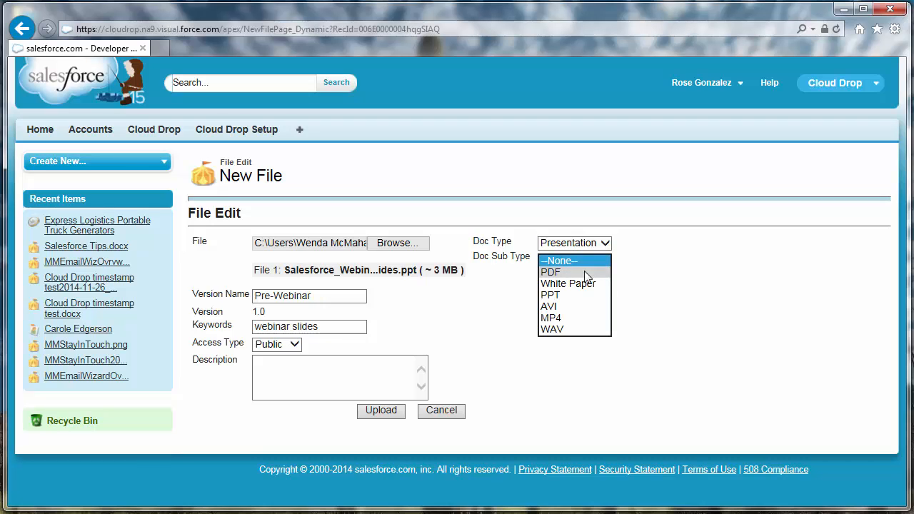
click(551, 271)
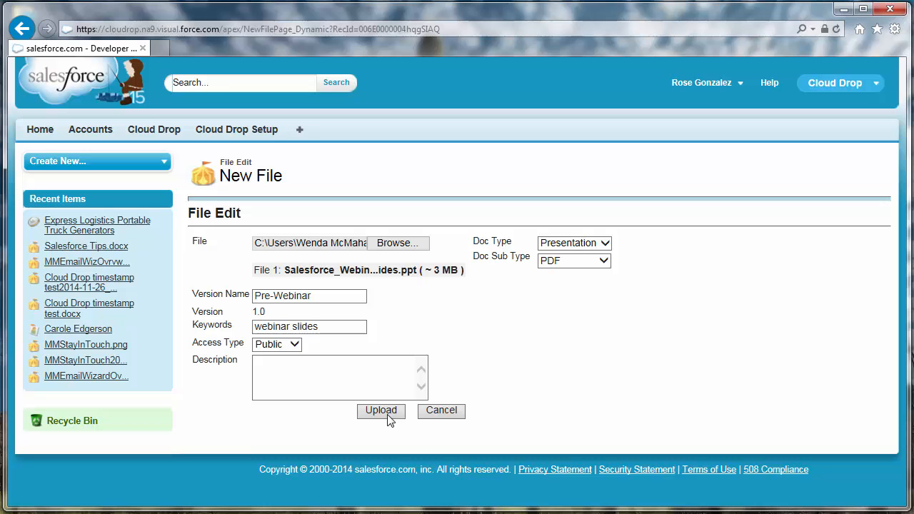
click(380, 411)
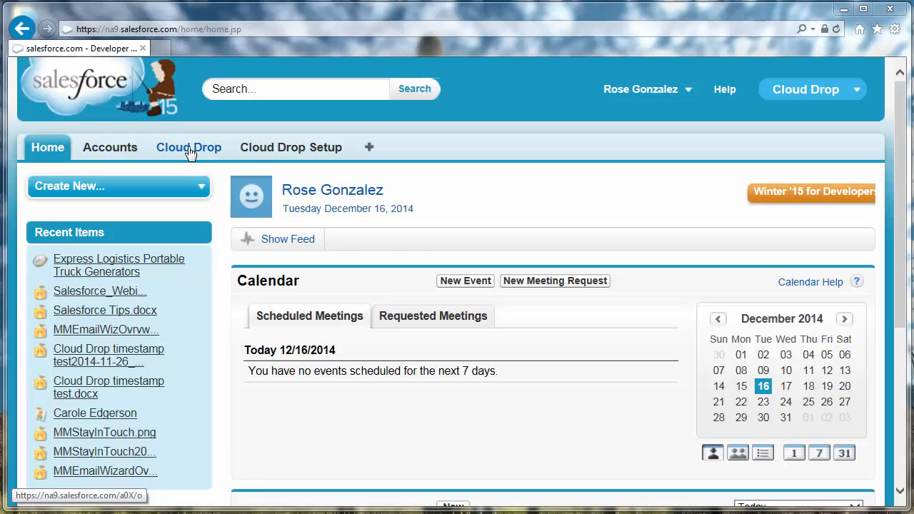
- From the Cloud Drop list, dismiss the download prompt and reach MMEmailCampaigns.png's File Detail page
click(188, 147)
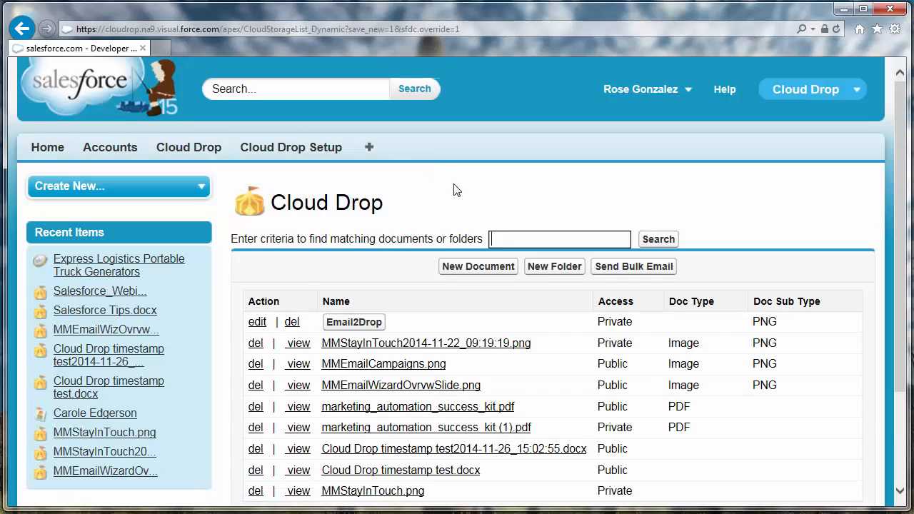
scroll(down, 3)
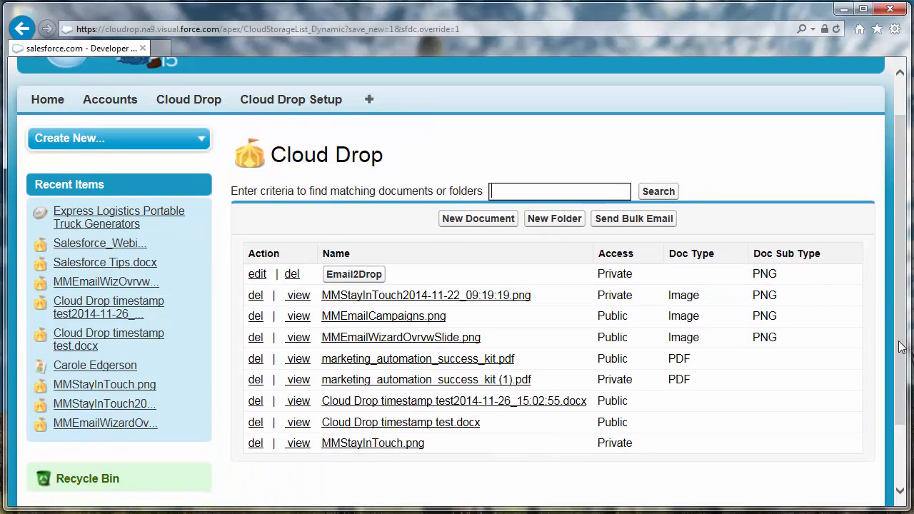
mouse_move(411, 329)
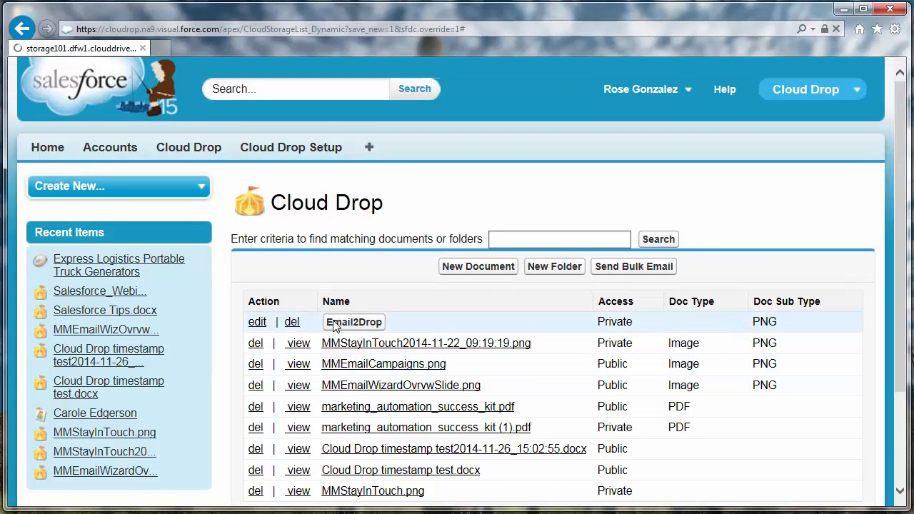
click(297, 364)
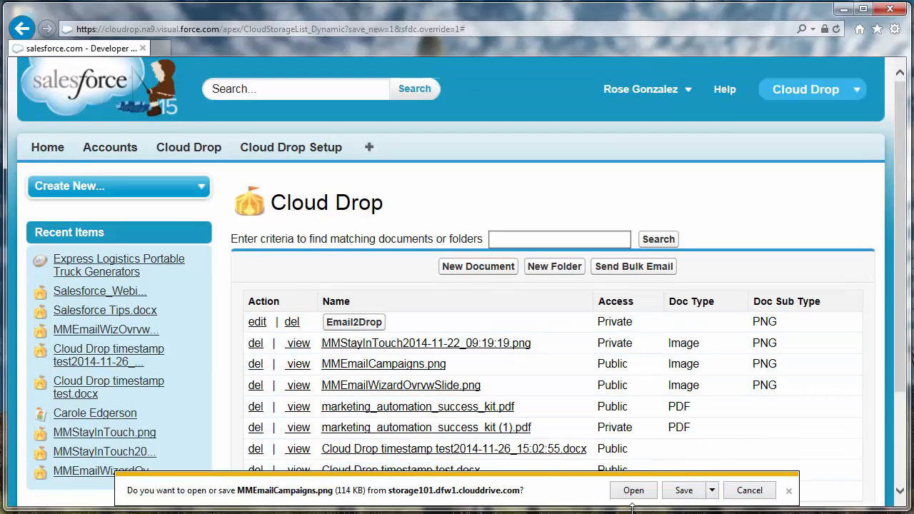
click(748, 489)
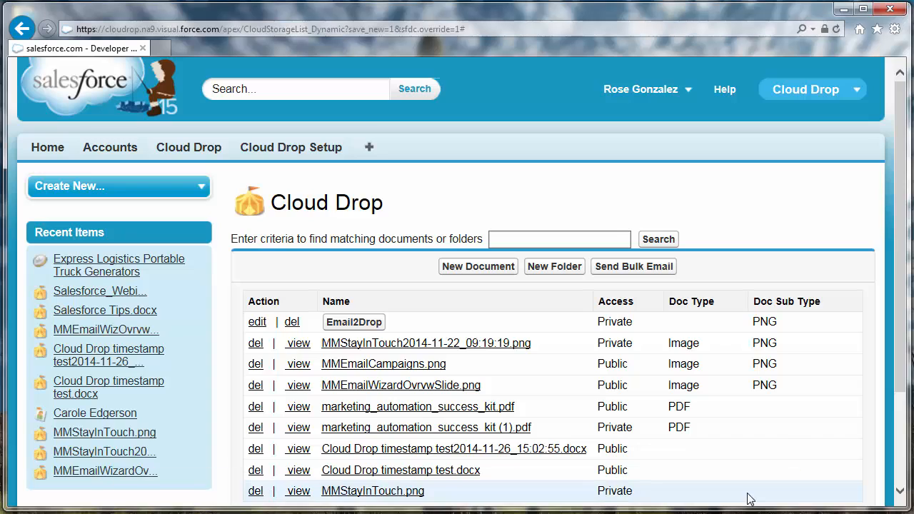
mouse_move(353, 348)
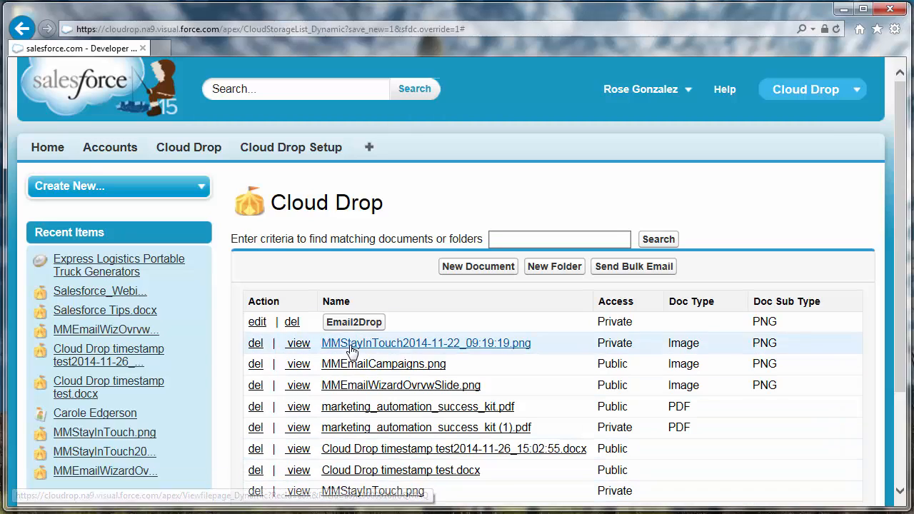
click(382, 364)
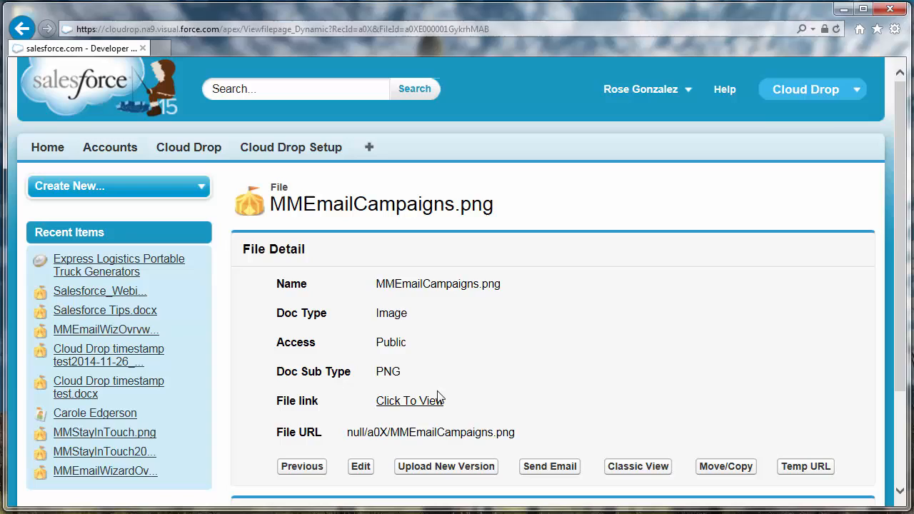
- Show the MMEmailCampaigns.png detail page with its File versions section
click(408, 400)
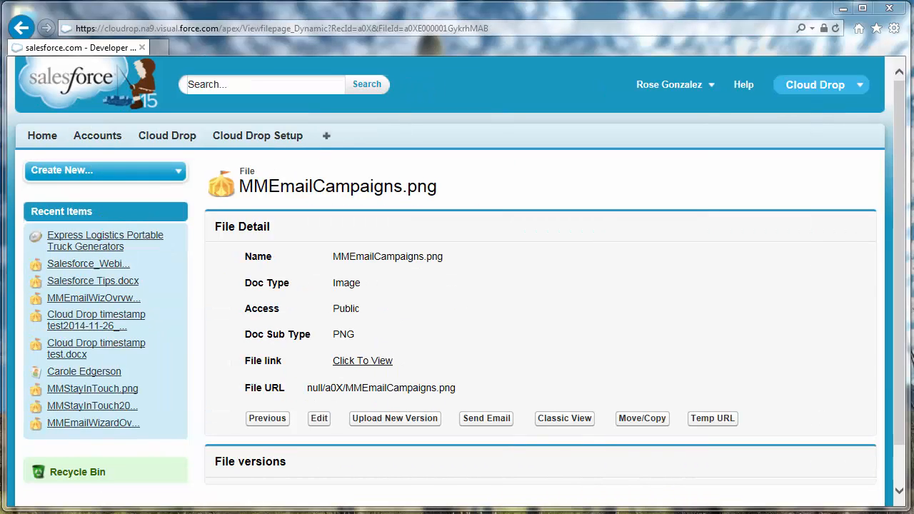
mouse_move(578, 442)
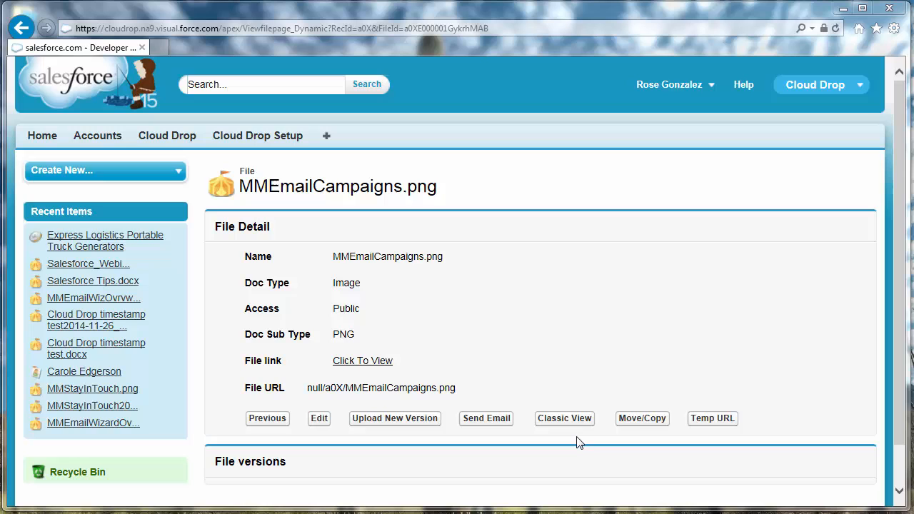
mouse_move(567, 426)
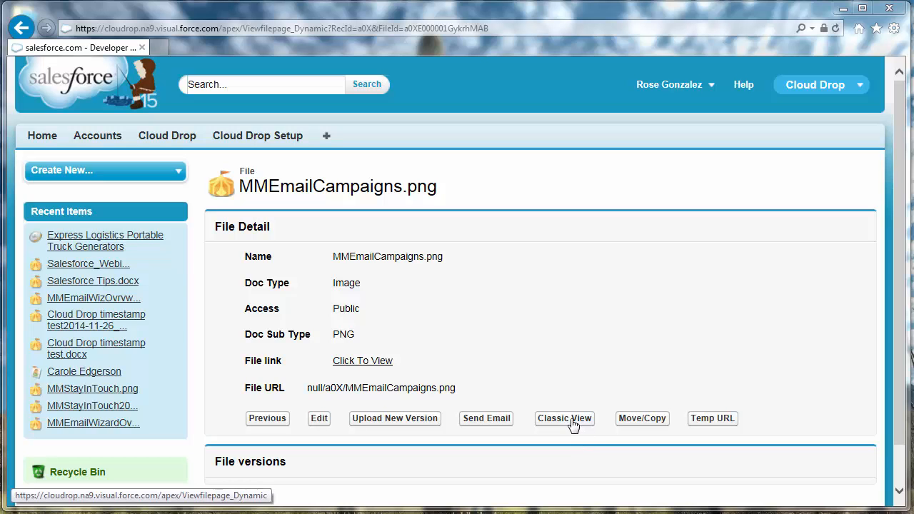
click(564, 419)
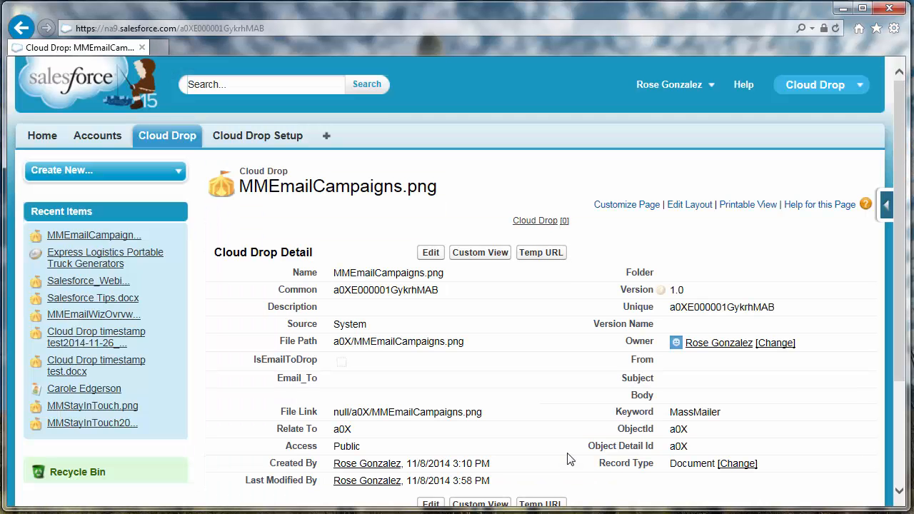
scroll(down, 3)
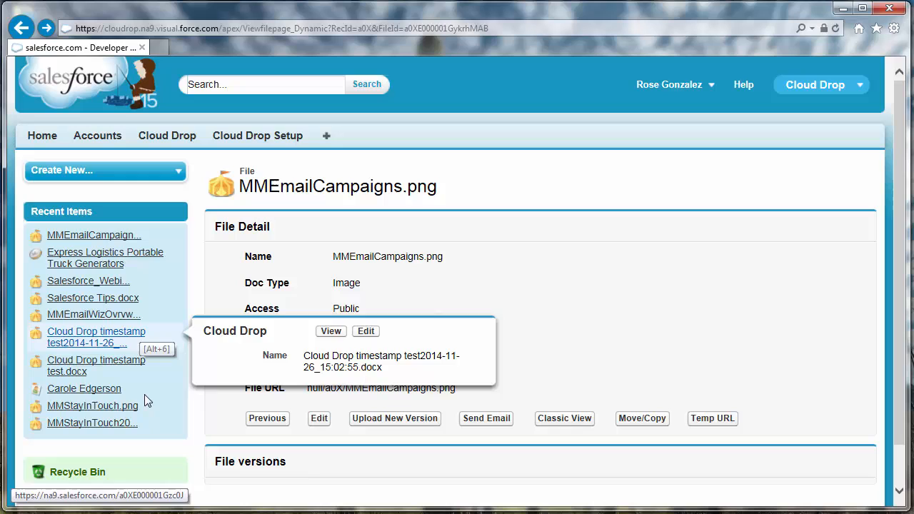
mouse_move(344, 463)
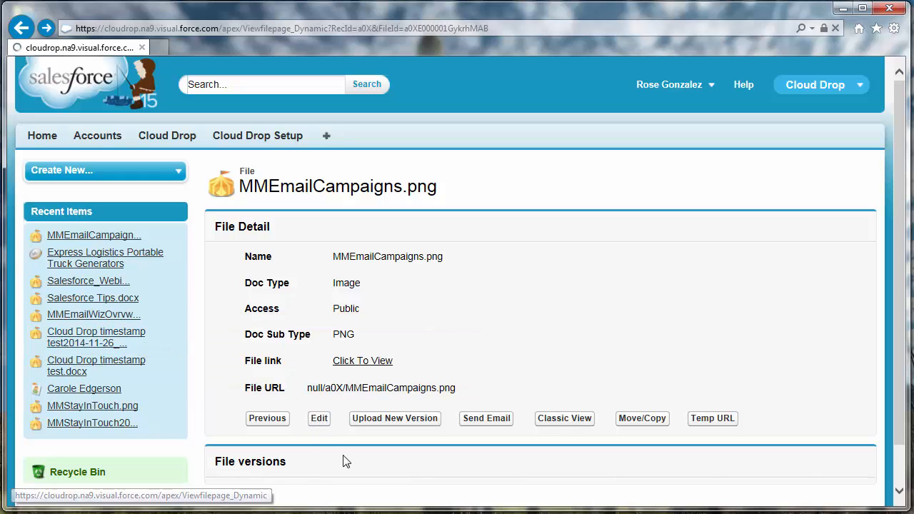
- Bring up the edit form for MMEmailCampaigns.png's keyword, version, type and sub type
click(319, 418)
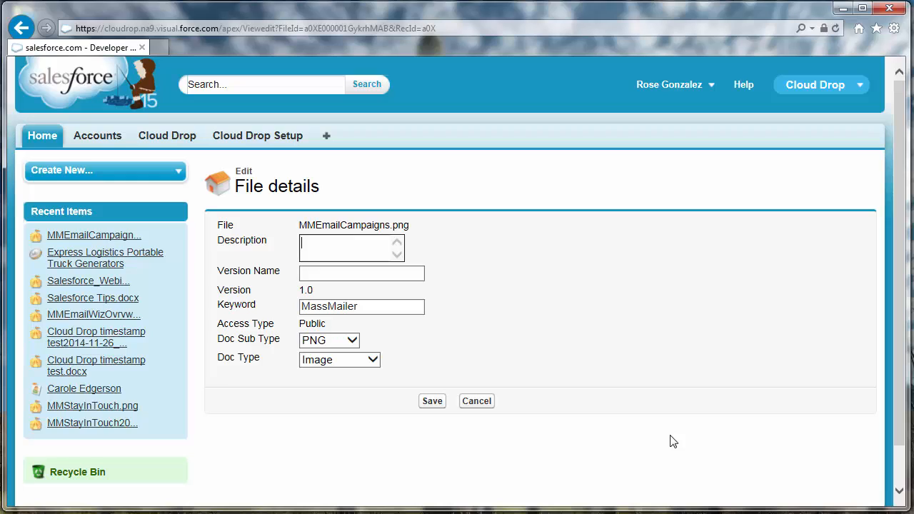
mouse_move(345, 288)
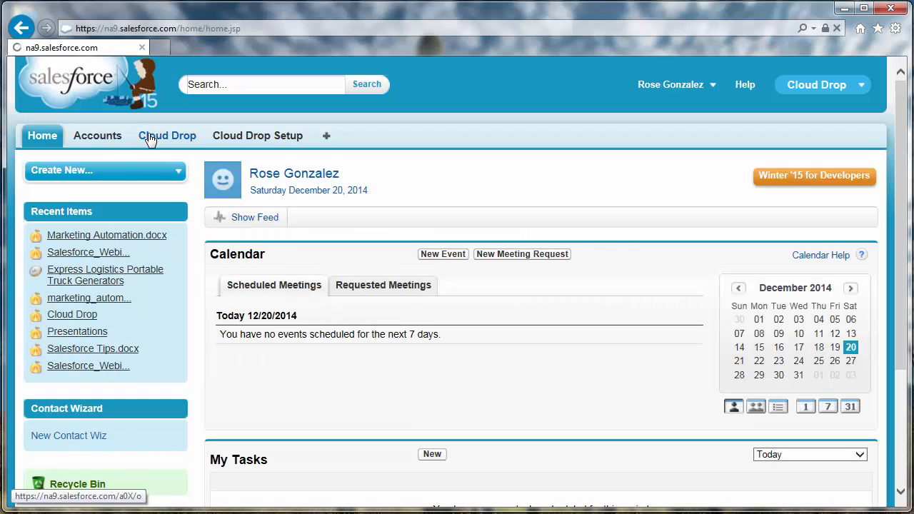
- From Cloud Drop, start Upload New Version on the webinar slides and choose the updated file
click(166, 136)
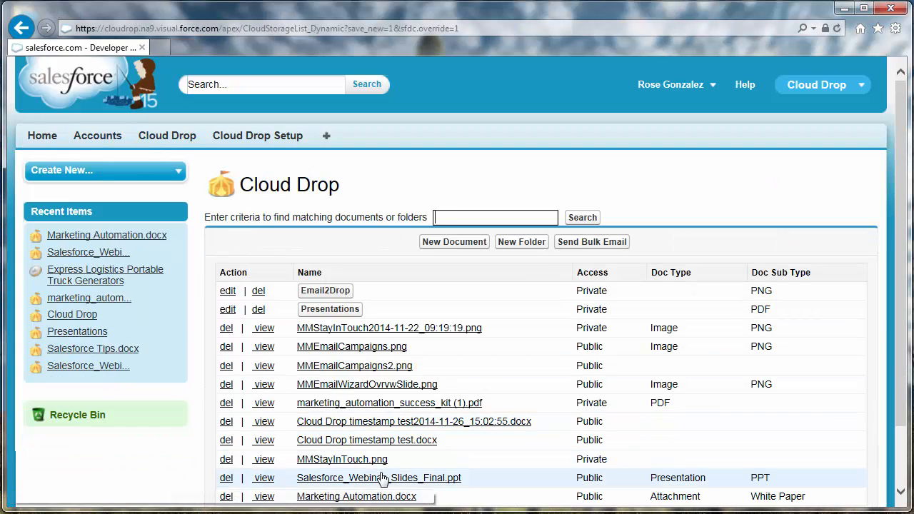
click(362, 477)
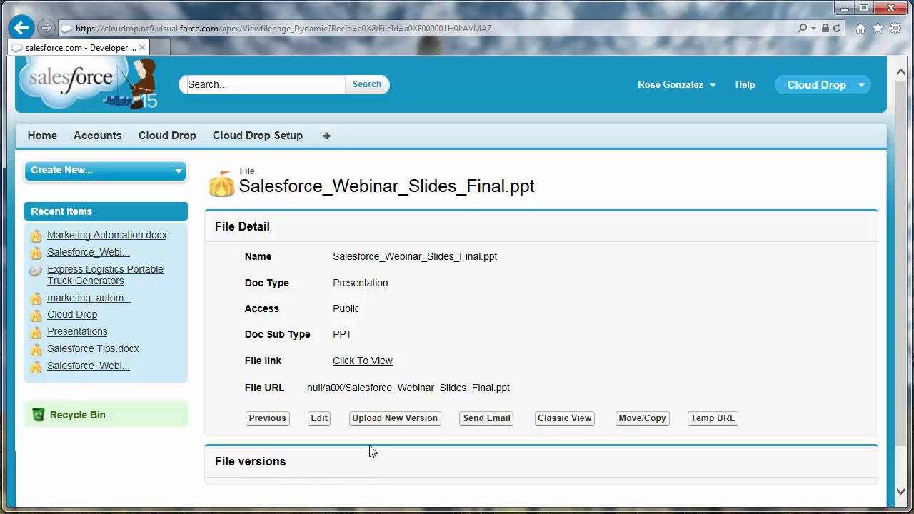
click(394, 418)
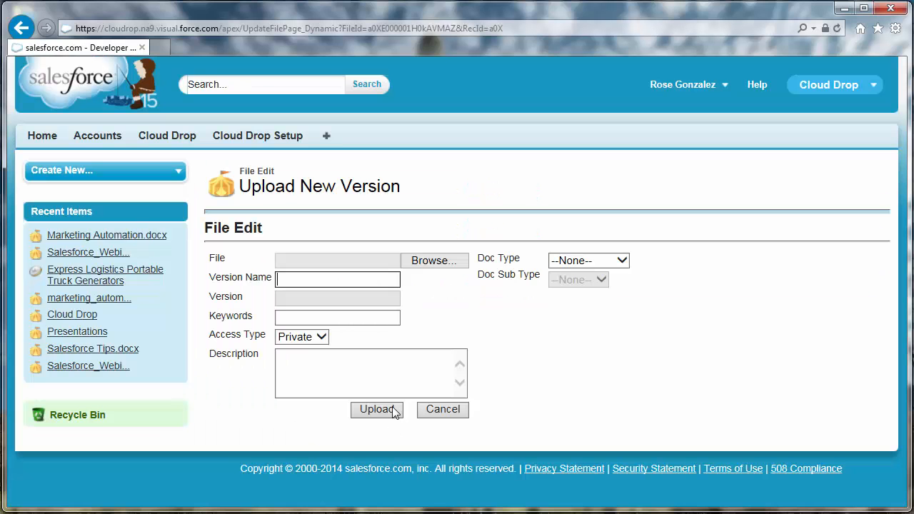
click(433, 260)
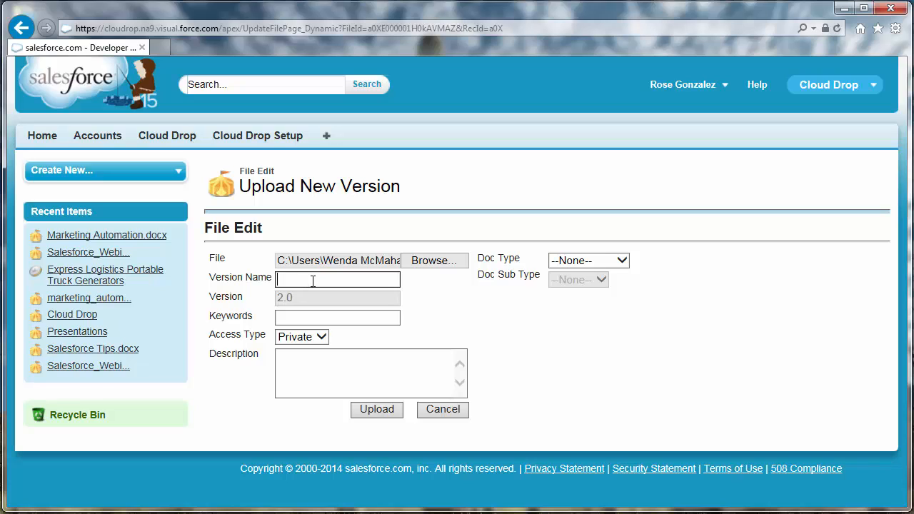
- Enter version Updates, keywords webinar slides, description final version, Public and Presentation, then upload
text(Updates)
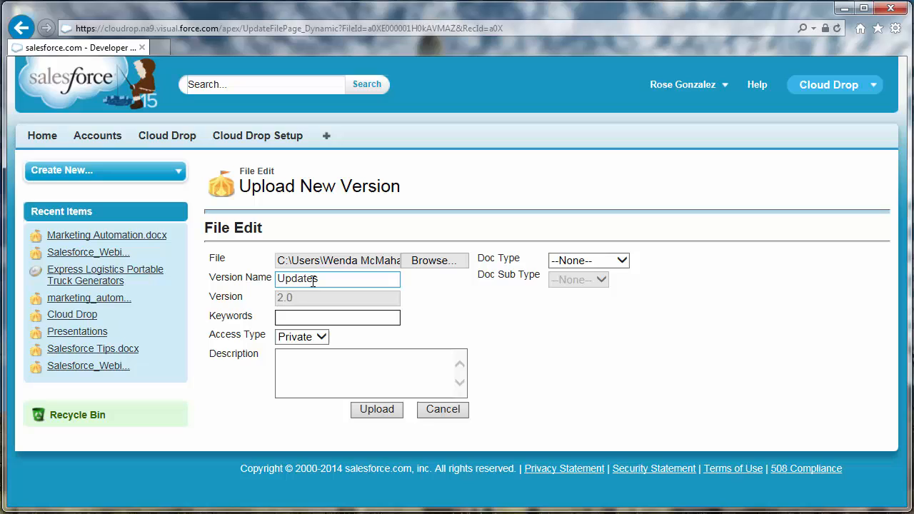
text(webinar slid)
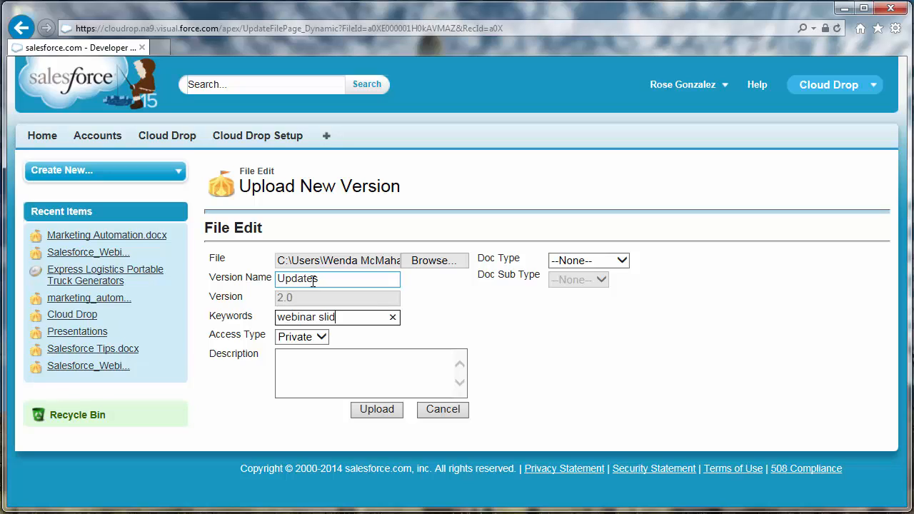
click(300, 336)
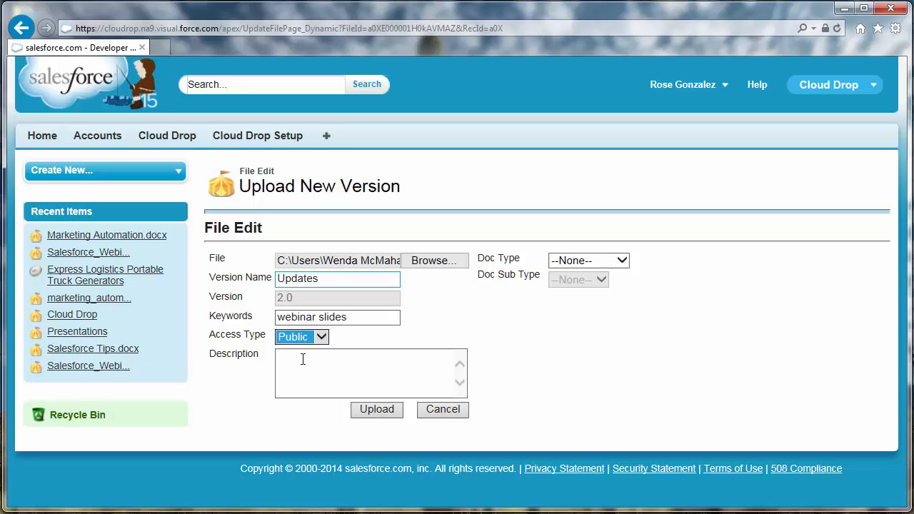
text(final vers)
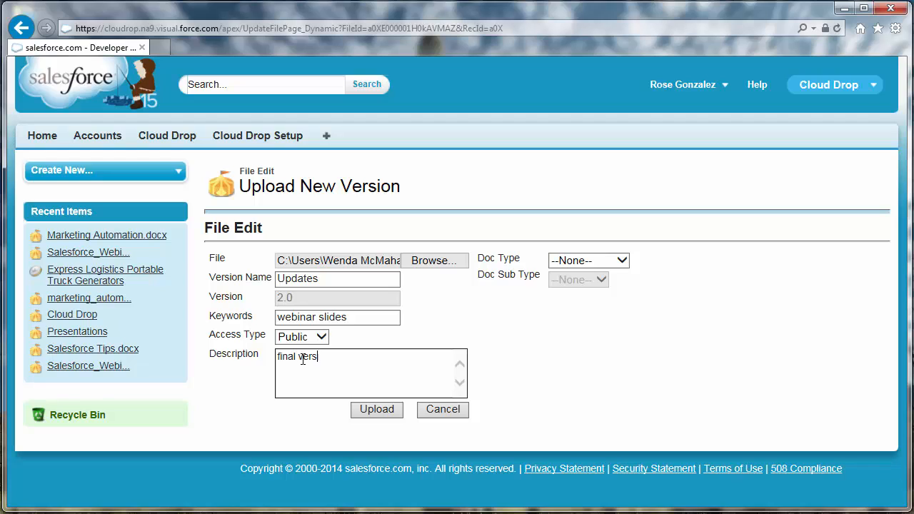
click(588, 260)
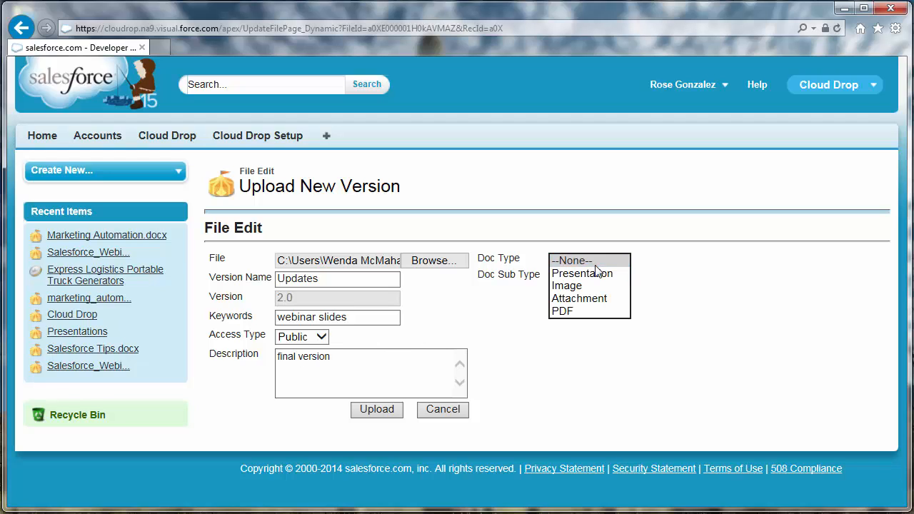
click(581, 274)
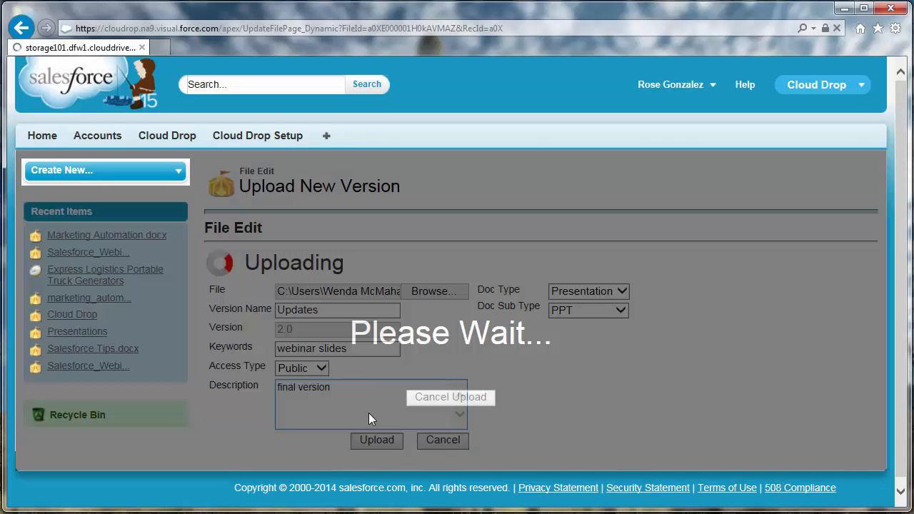
click(377, 440)
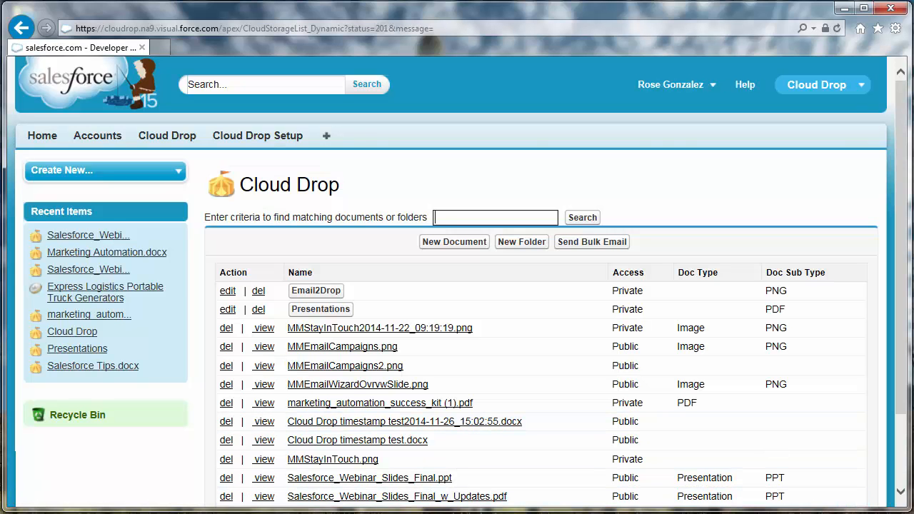
mouse_move(906, 326)
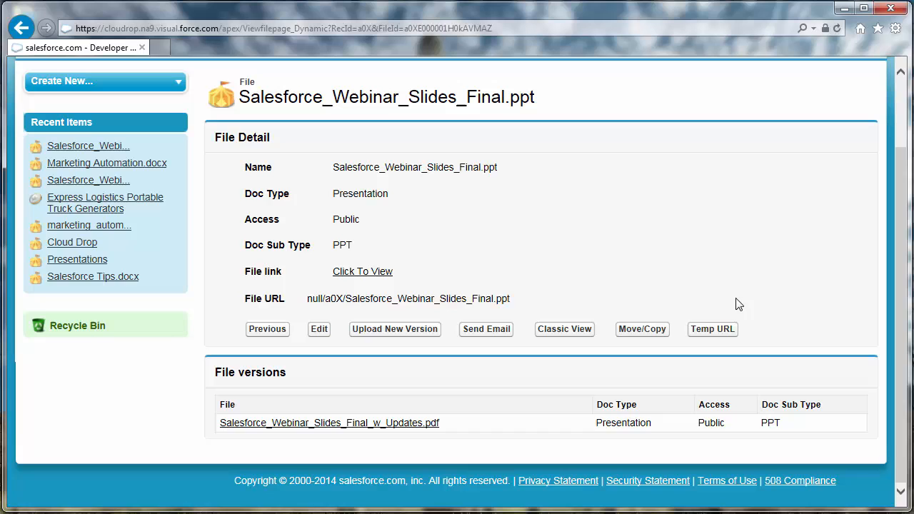
mouse_move(829, 454)
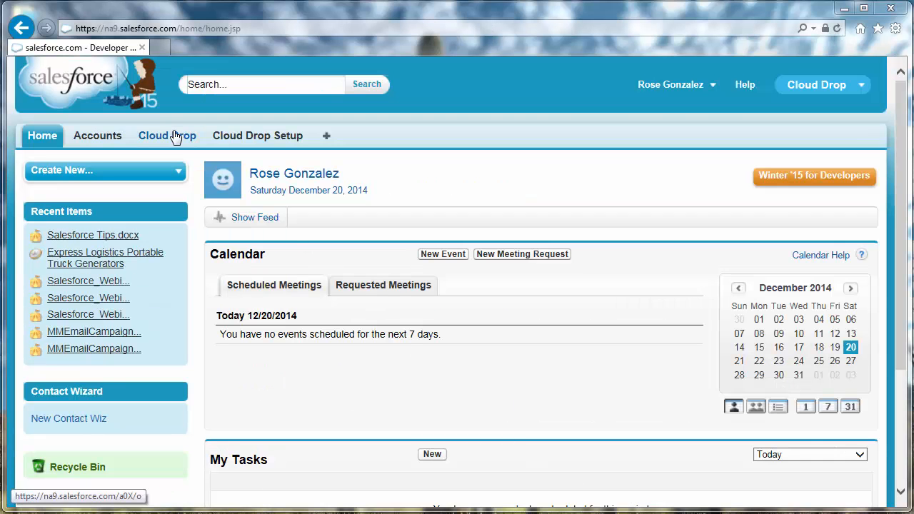
- Save a new Cloud Drop folder named Presentations described as webinars, etc
click(167, 135)
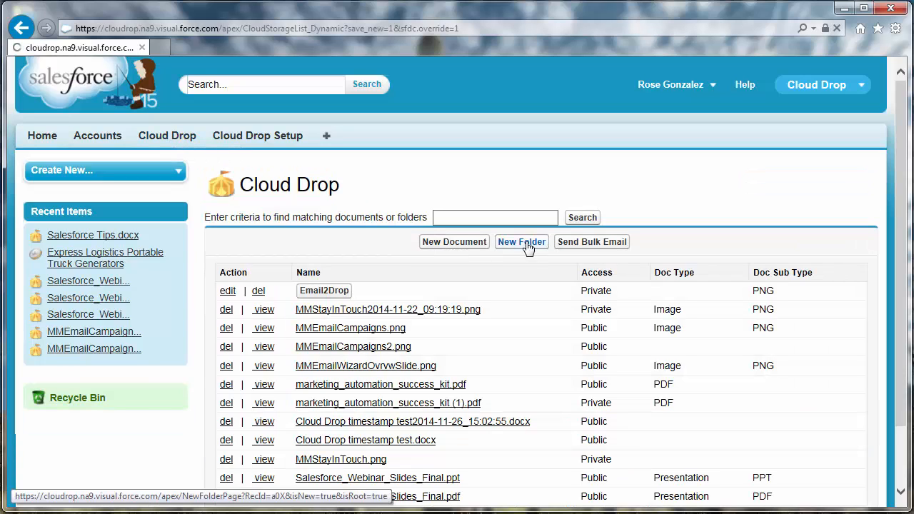
click(523, 241)
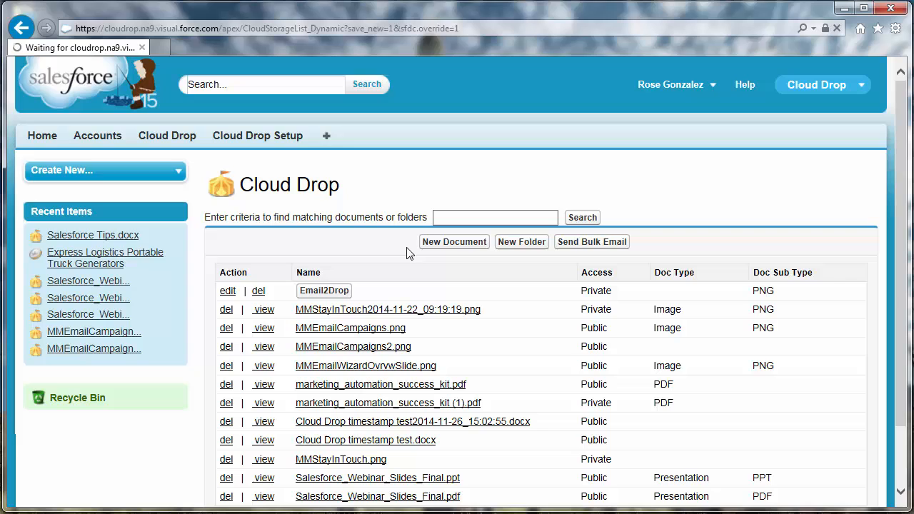
click(521, 241)
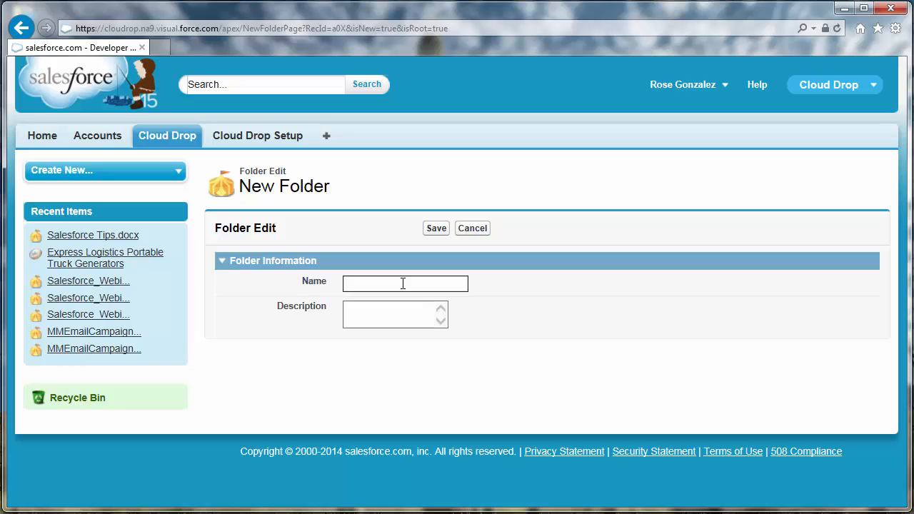
text(Presentation)
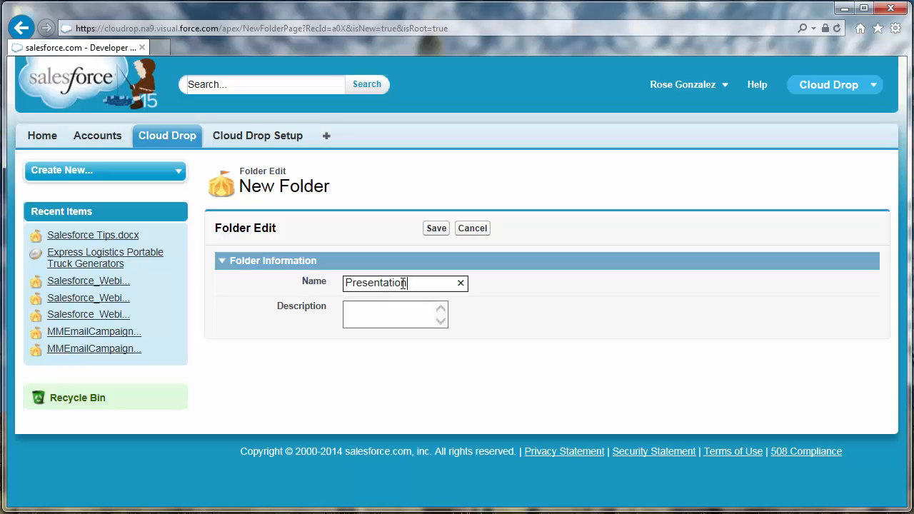
text(webinars, etc.)
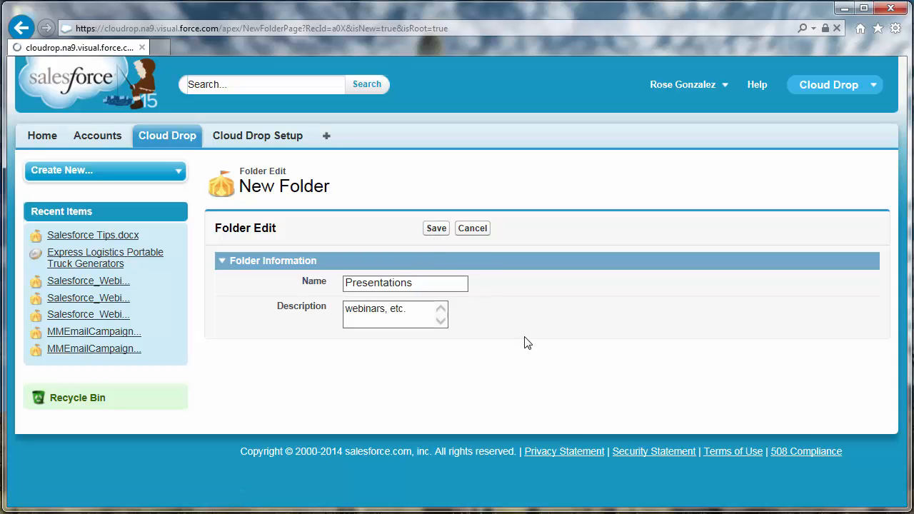
click(435, 228)
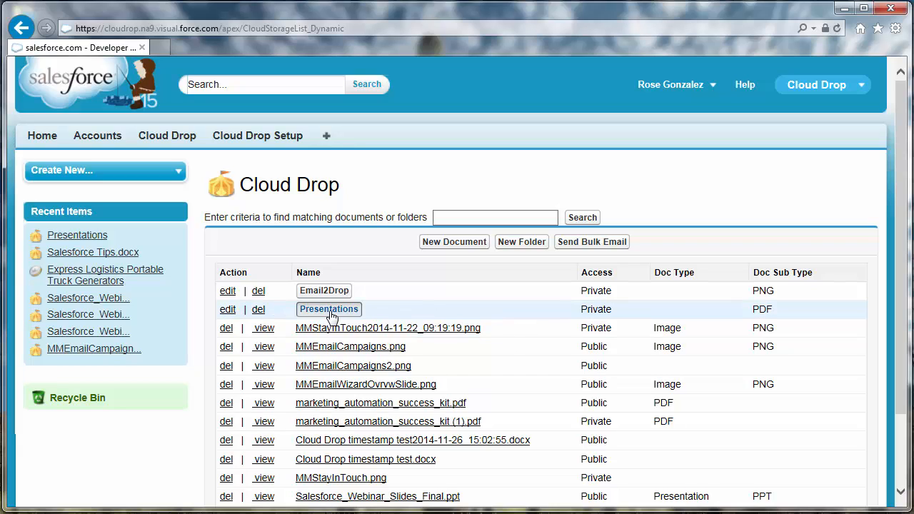
- Inside Presentations, save a new subfolder named Cloud Drop
click(328, 308)
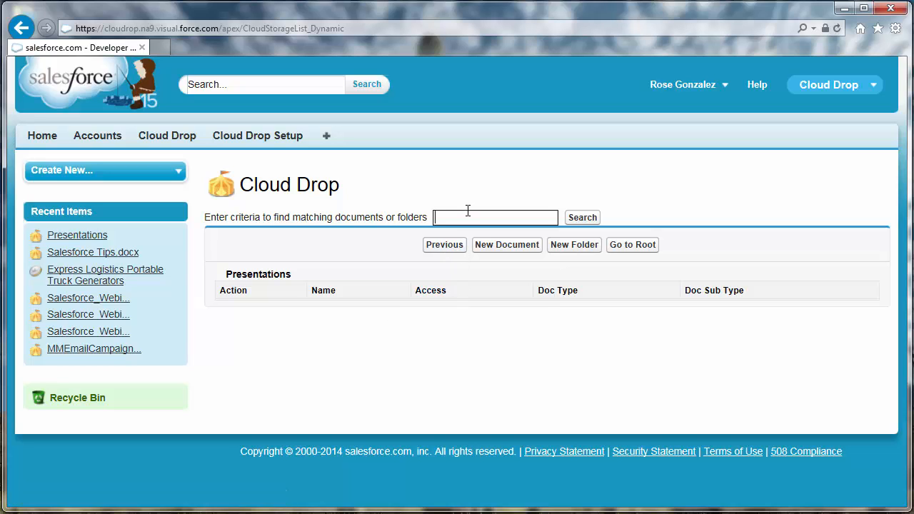
click(574, 245)
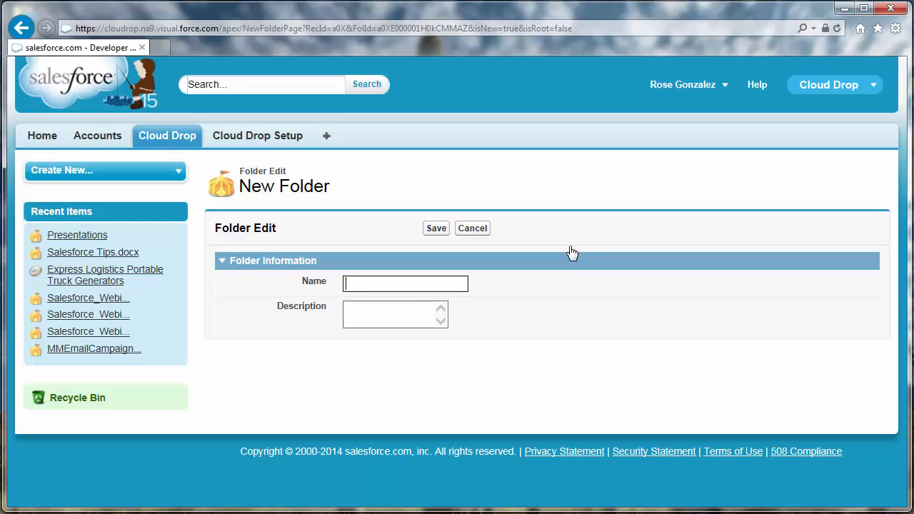
text(Cloud Drop)
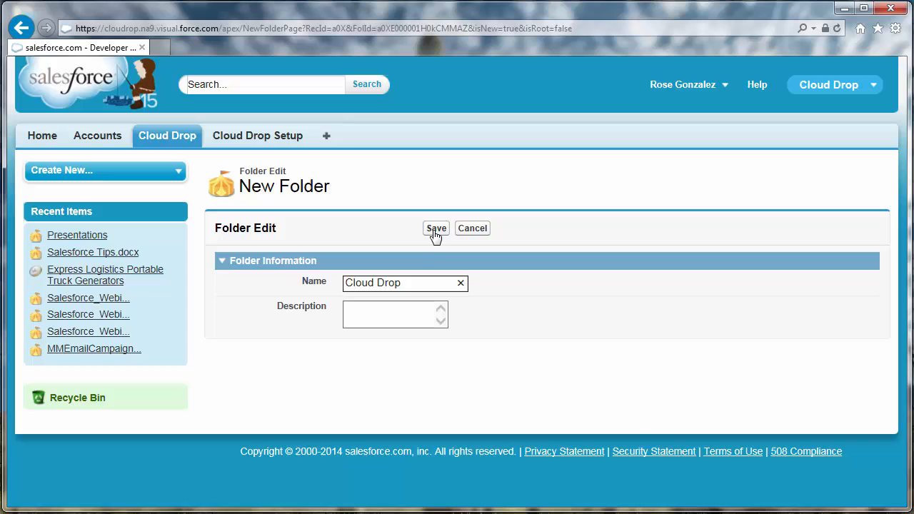
click(436, 228)
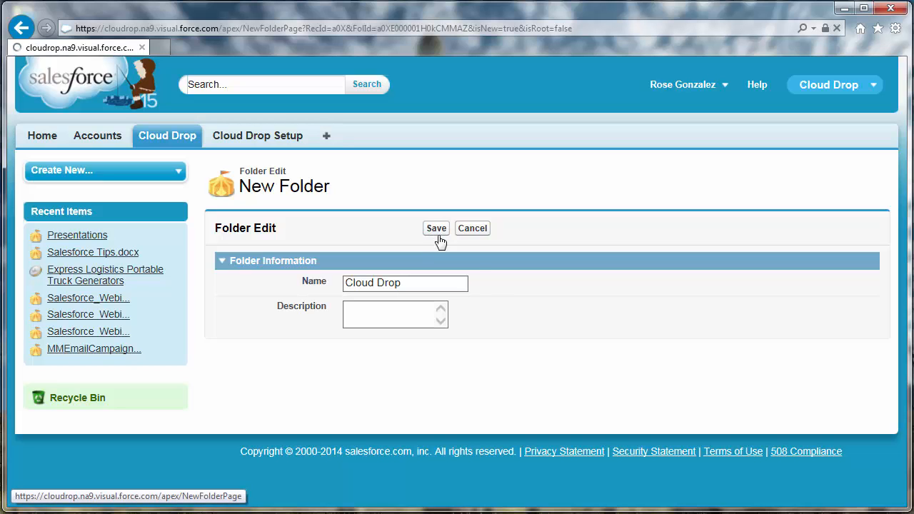
click(435, 228)
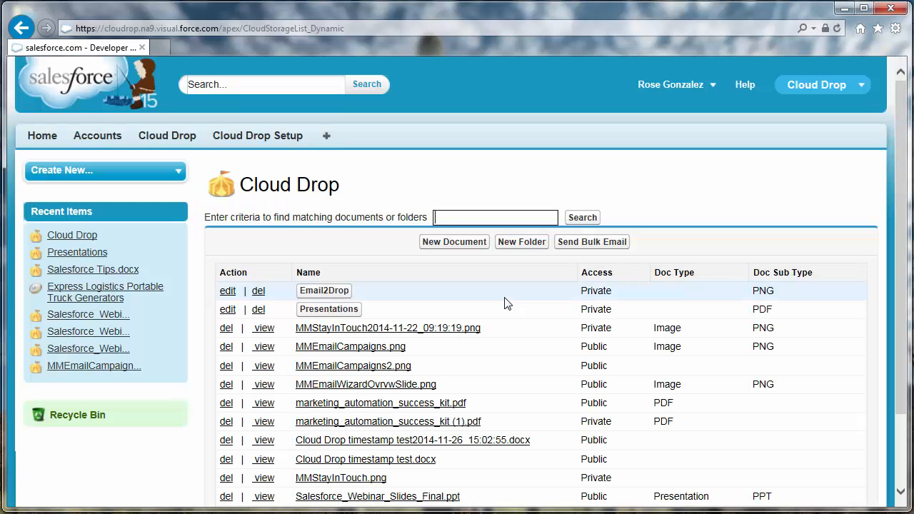
mouse_move(482, 305)
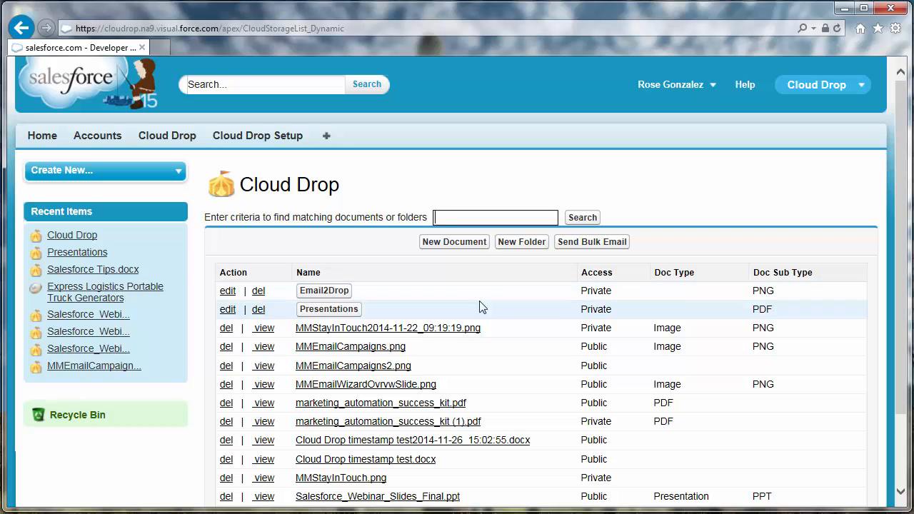
- Verify the empty Presentations > Cloud Drop subfolder, then Go to Root
click(329, 309)
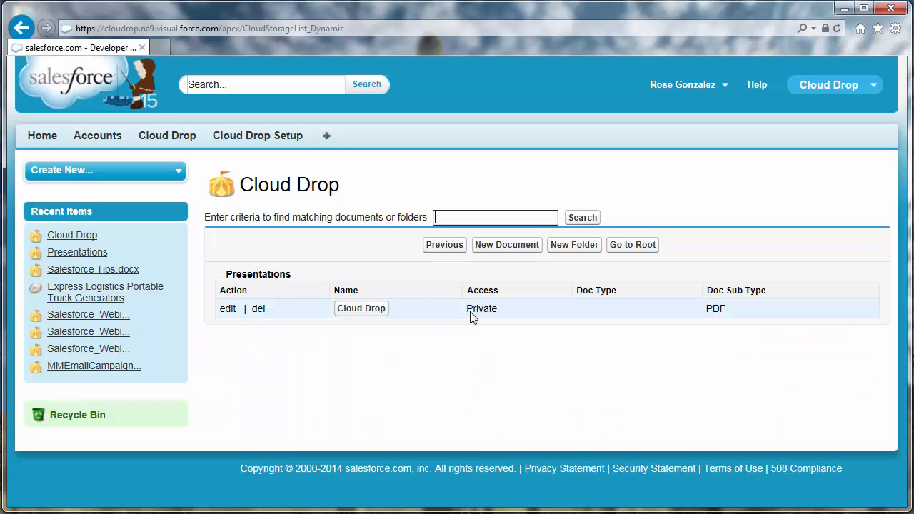
click(361, 309)
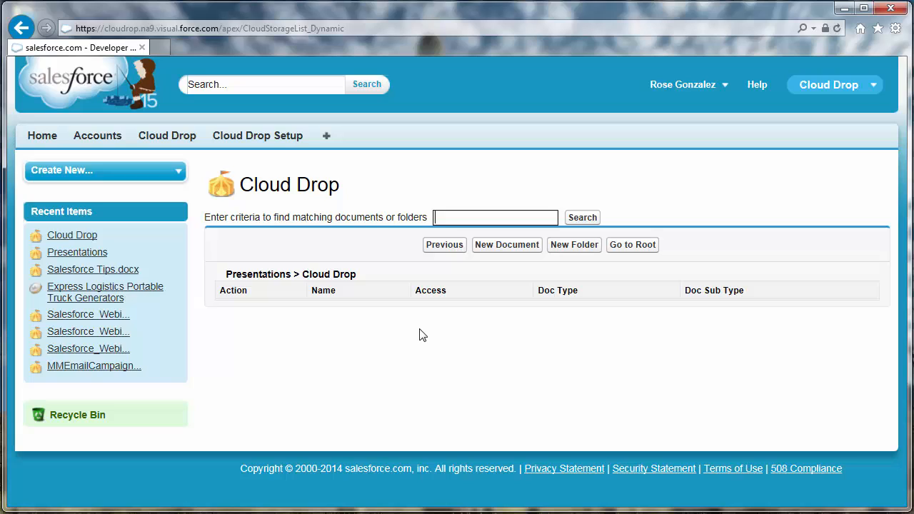
mouse_move(442, 264)
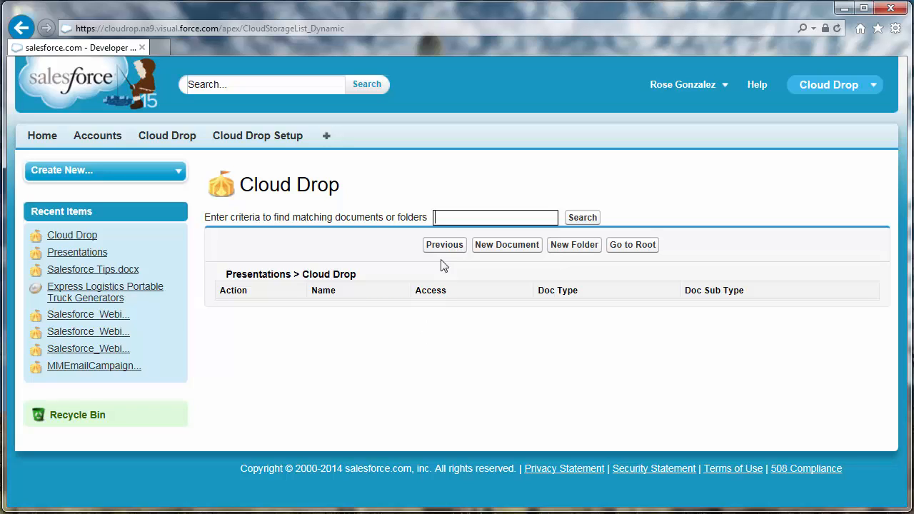
click(444, 244)
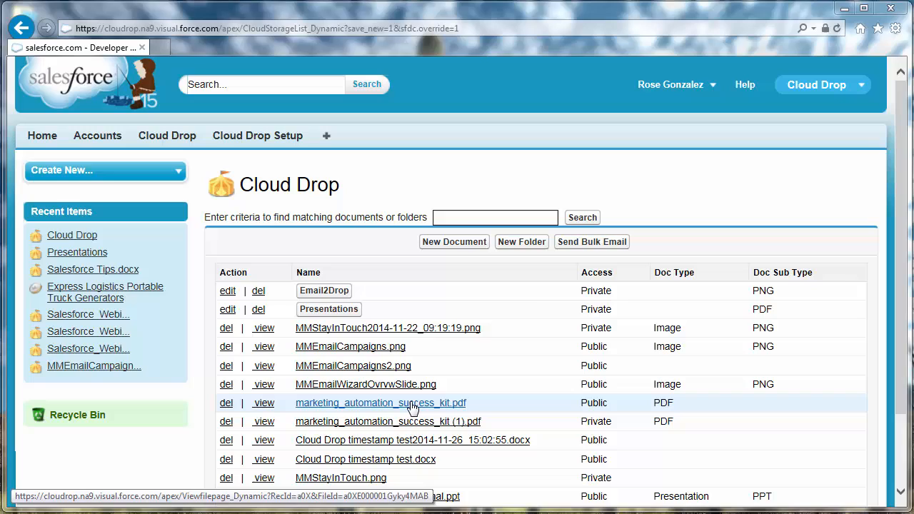
- Start Move/Copy on marketing_automation_success_kit.pdf with Opportunity as destination, searching 'exp'
click(379, 403)
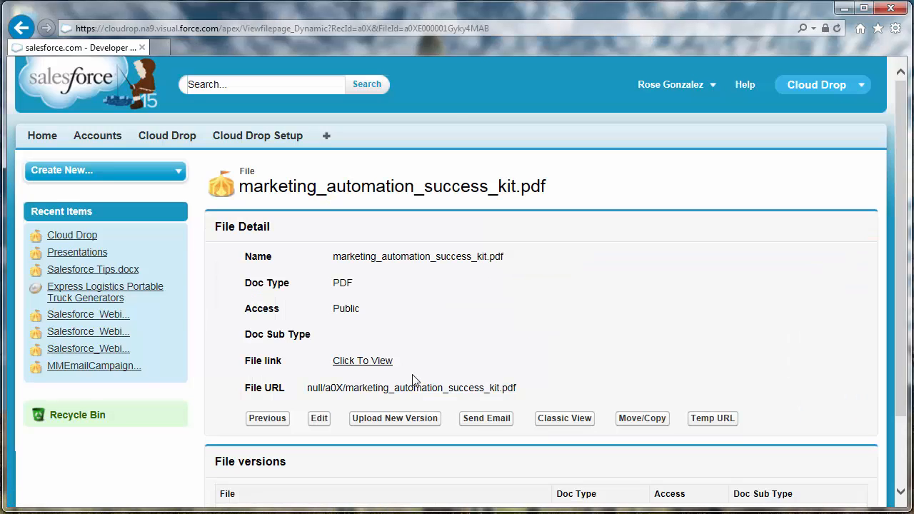
mouse_move(642, 418)
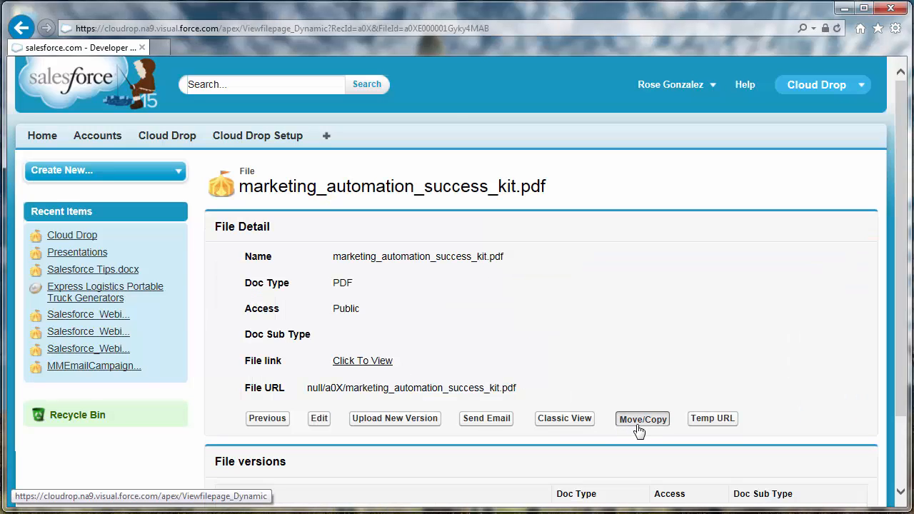
click(642, 418)
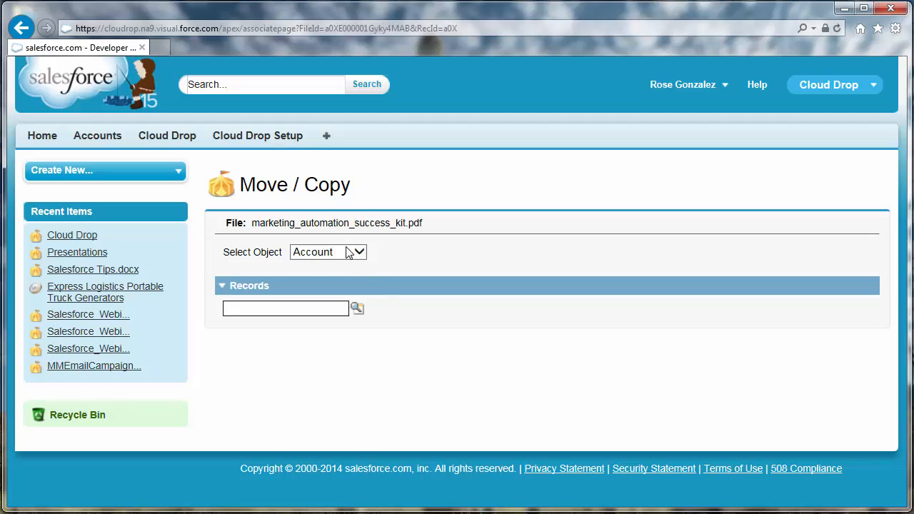
click(328, 251)
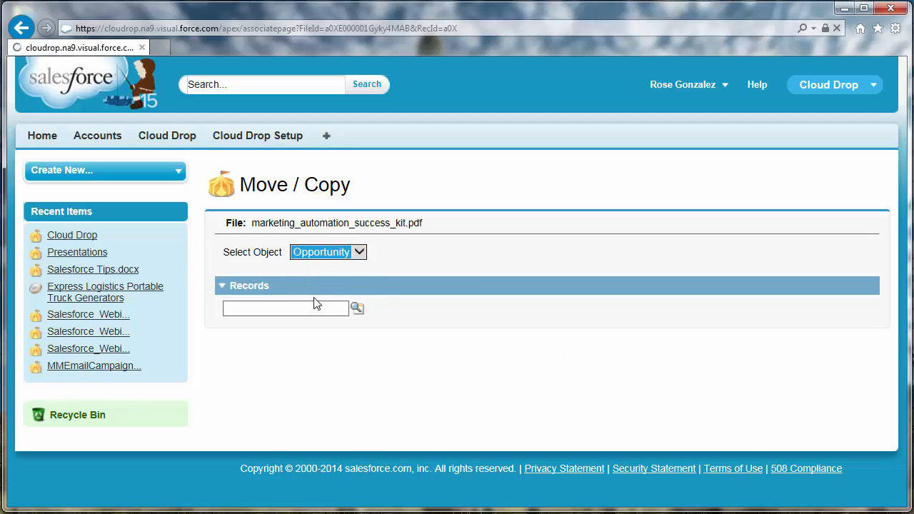
text(express)
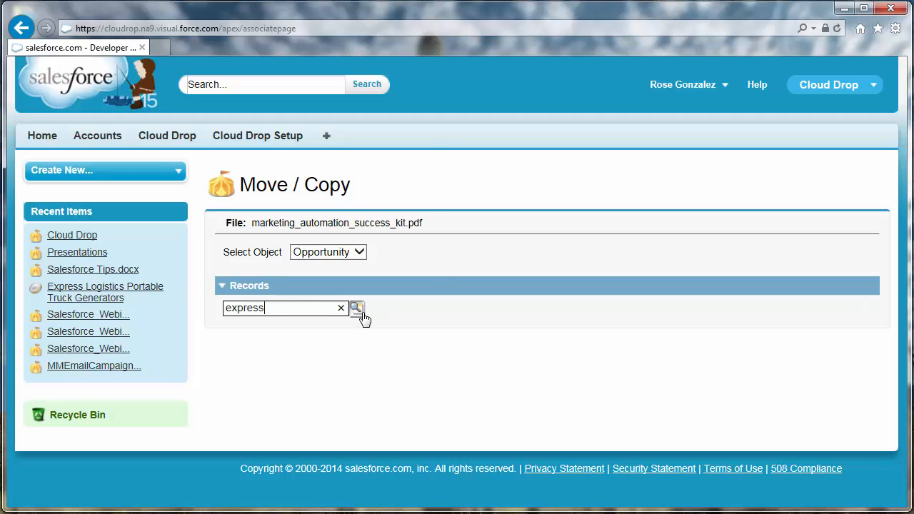
- Pick Express Logistics Portable Truck Generators and confirm the move into its MassMailer Wizard folder
click(355, 308)
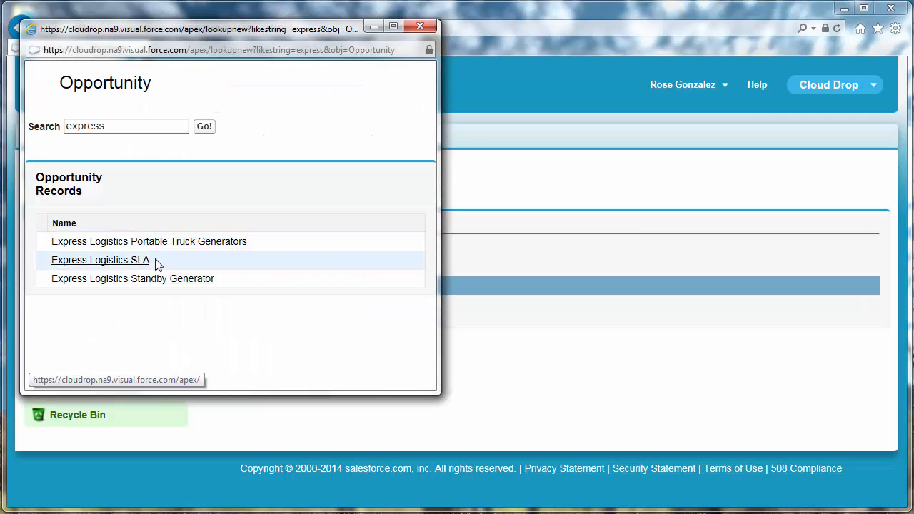
click(148, 241)
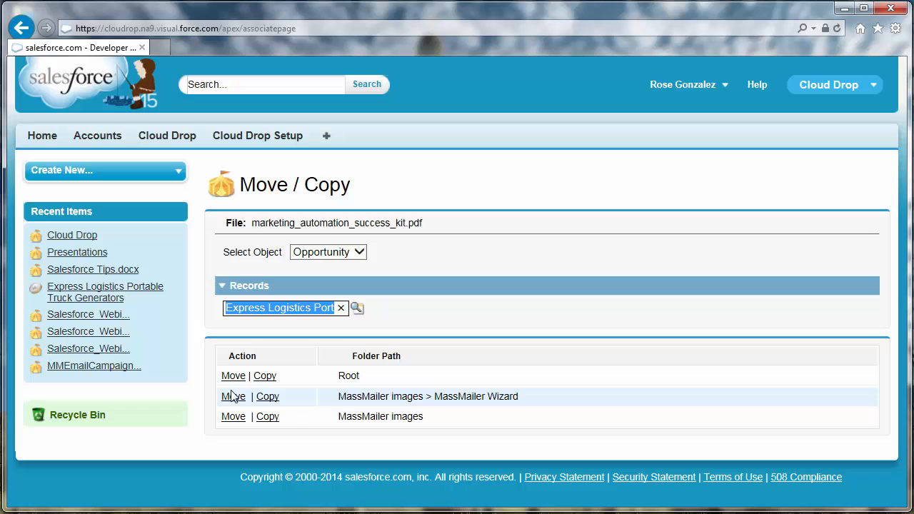
click(232, 397)
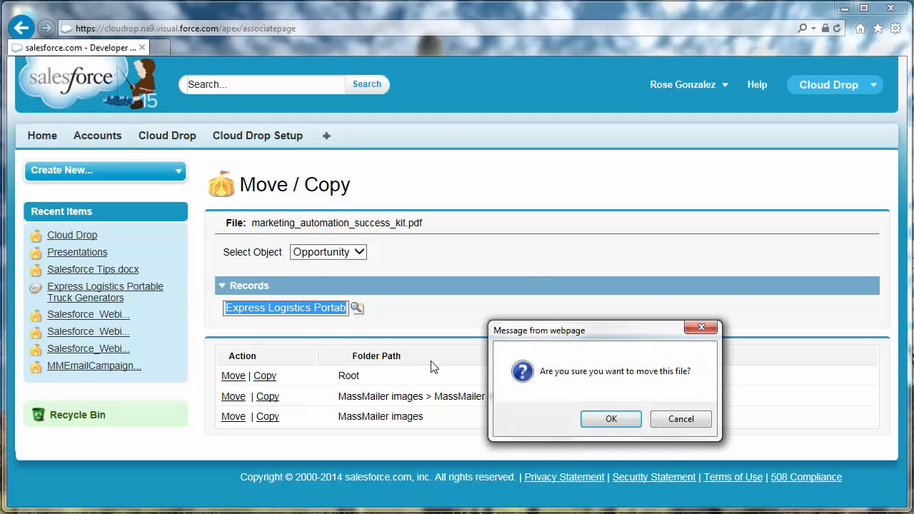
click(611, 419)
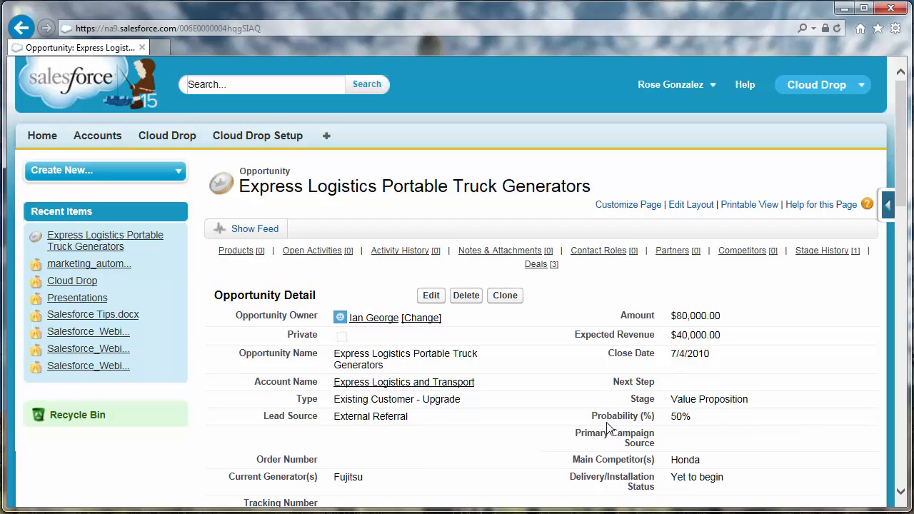
- In the opportunity's Cloud Drop files, open MassMailer images > MassMailer Wizard to see the moved PDF
scroll(down, 3)
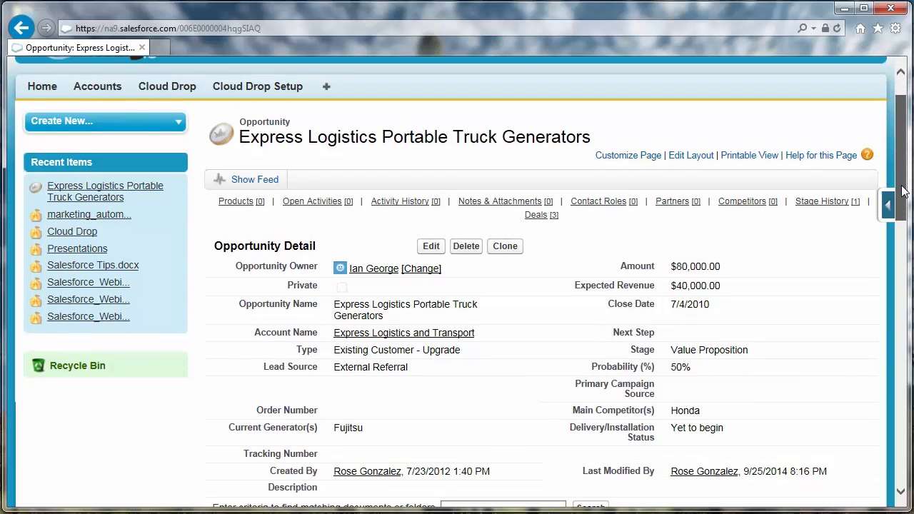
scroll(down, 3)
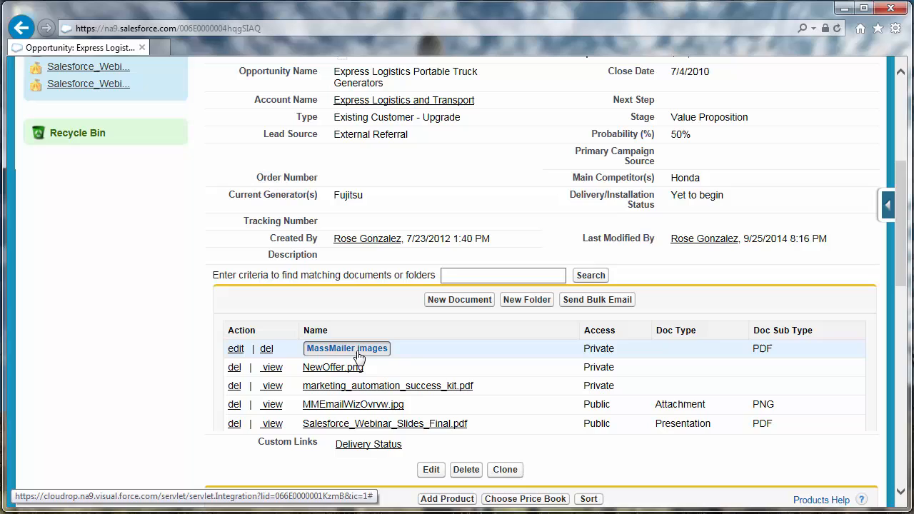
click(345, 348)
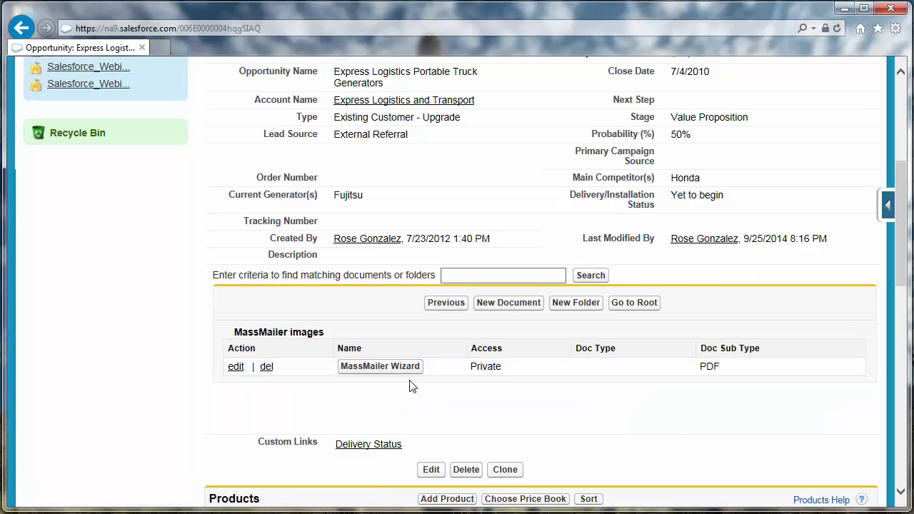
click(379, 365)
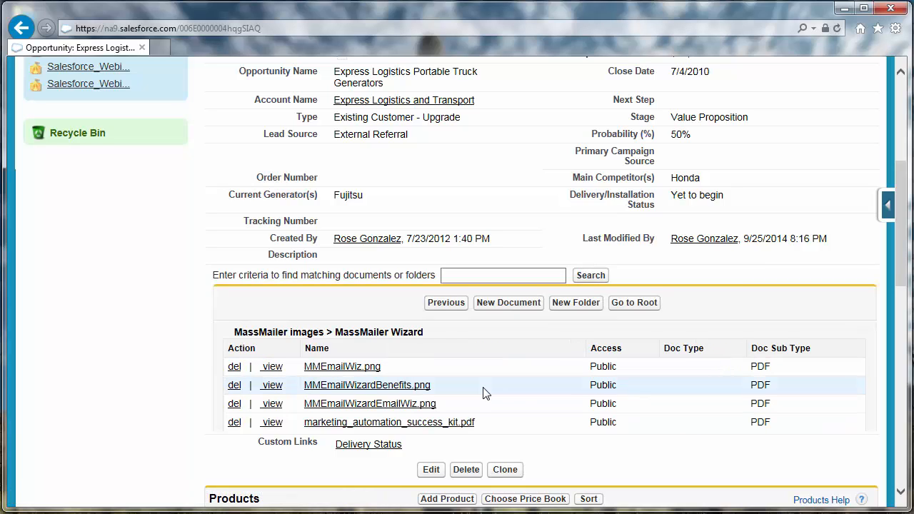
mouse_move(439, 429)
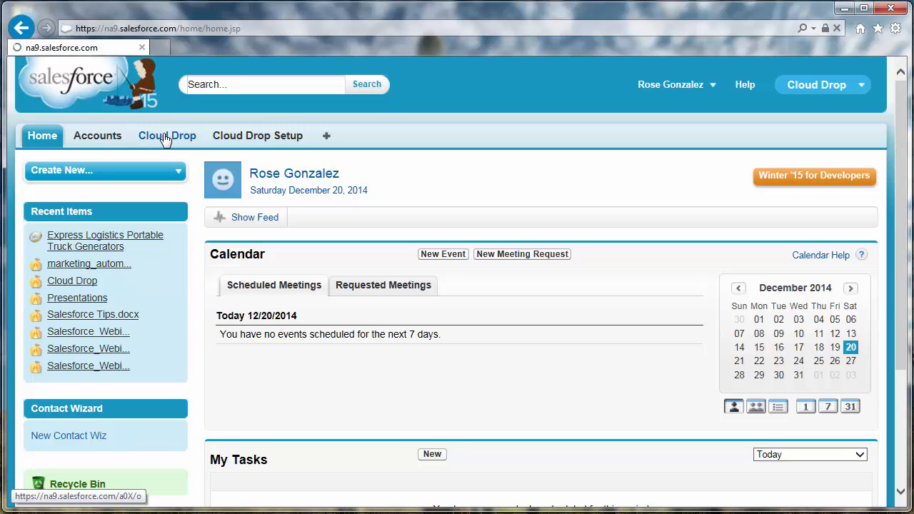
- View Salesforce_Webinar_Slides_Final.ppt in Cloud Drop and start its Temp URL generator
click(167, 136)
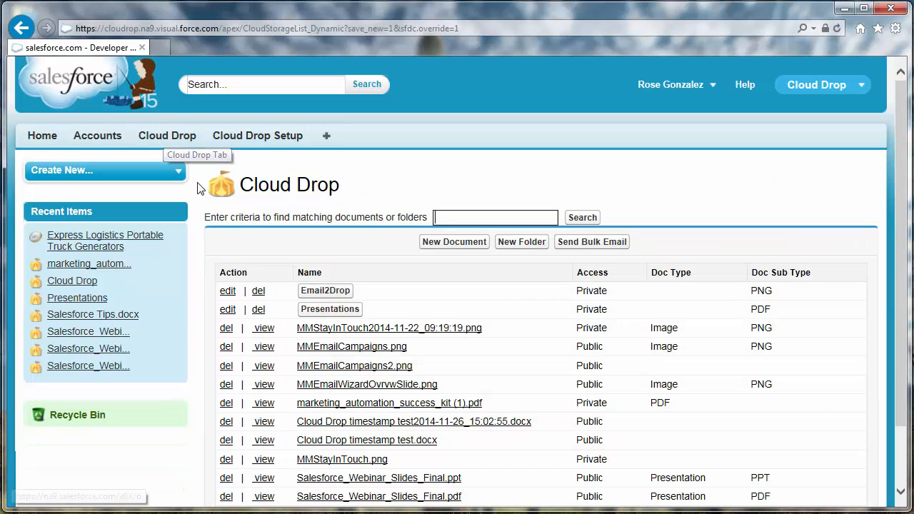
mouse_move(371, 477)
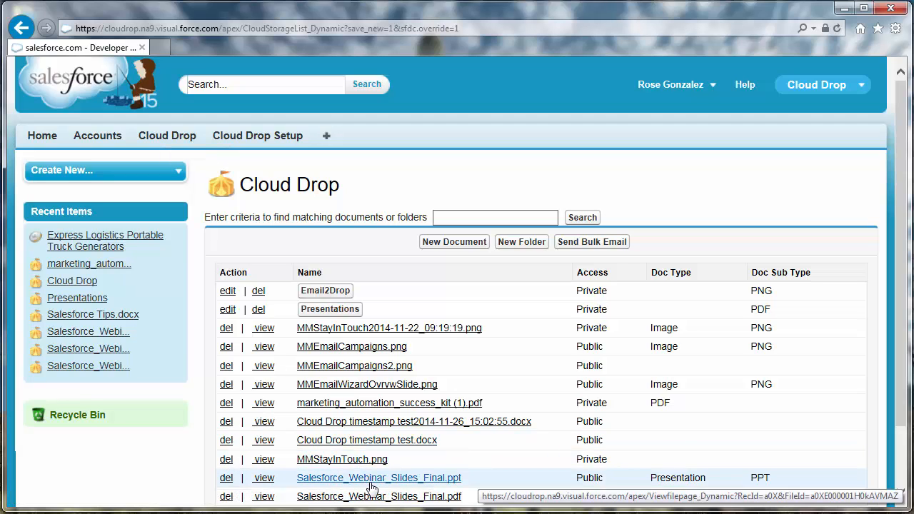
click(380, 477)
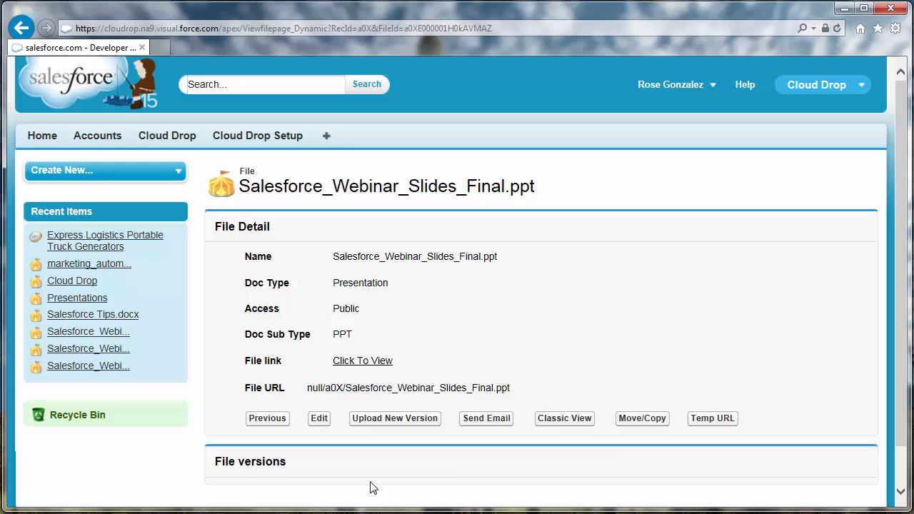
click(714, 419)
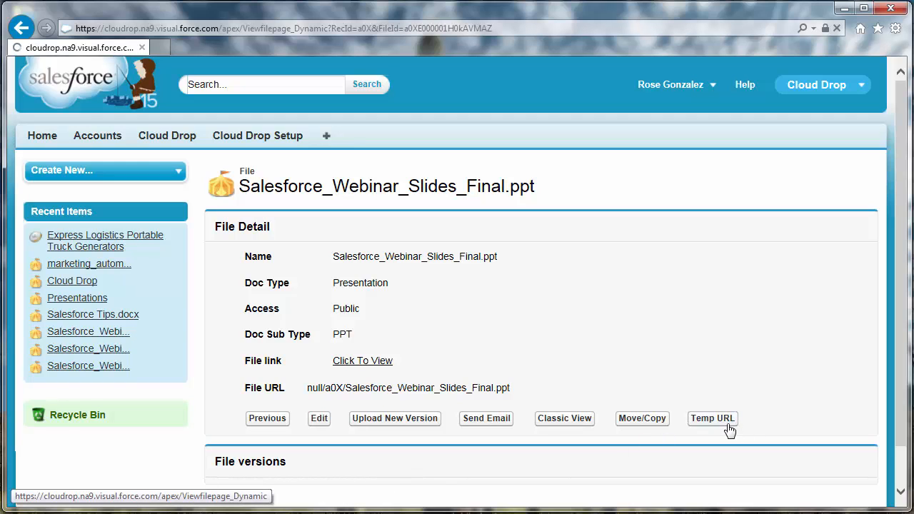
click(710, 418)
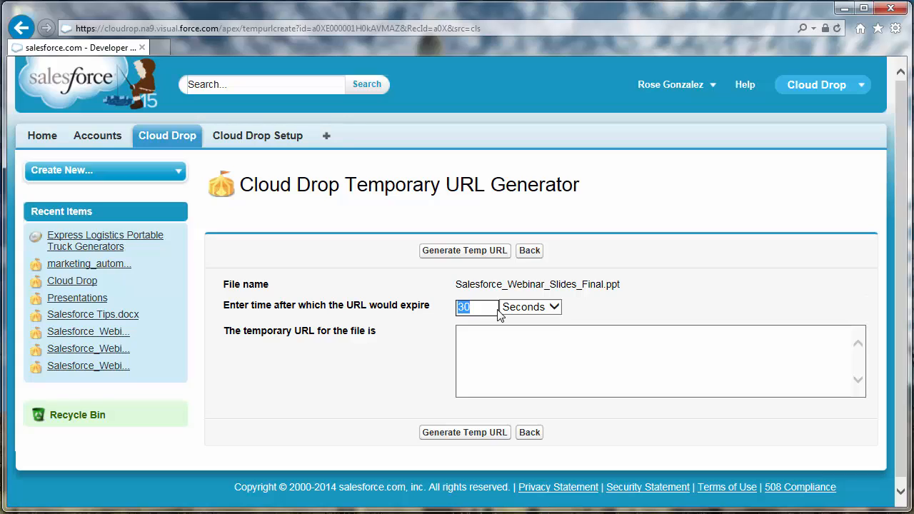
- Generate a temporary link expiring in 5 Days and select the whole generated URL
text(5)
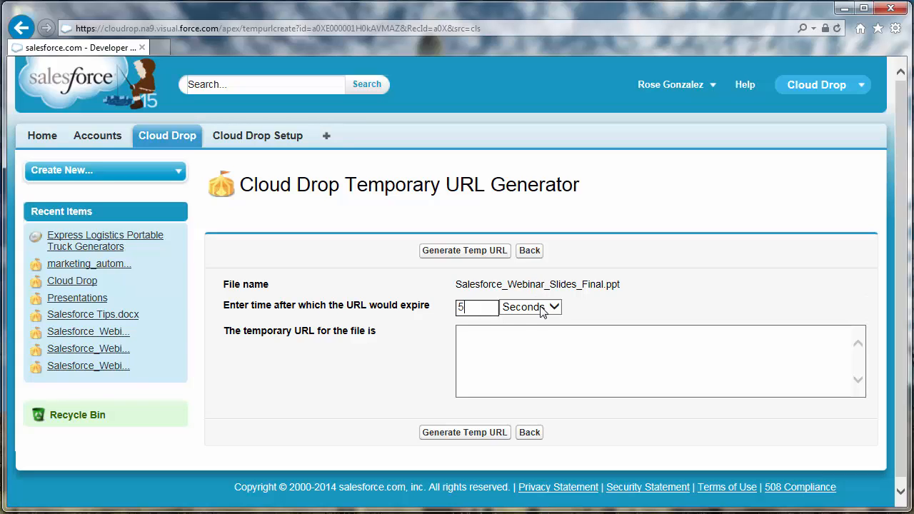
click(551, 306)
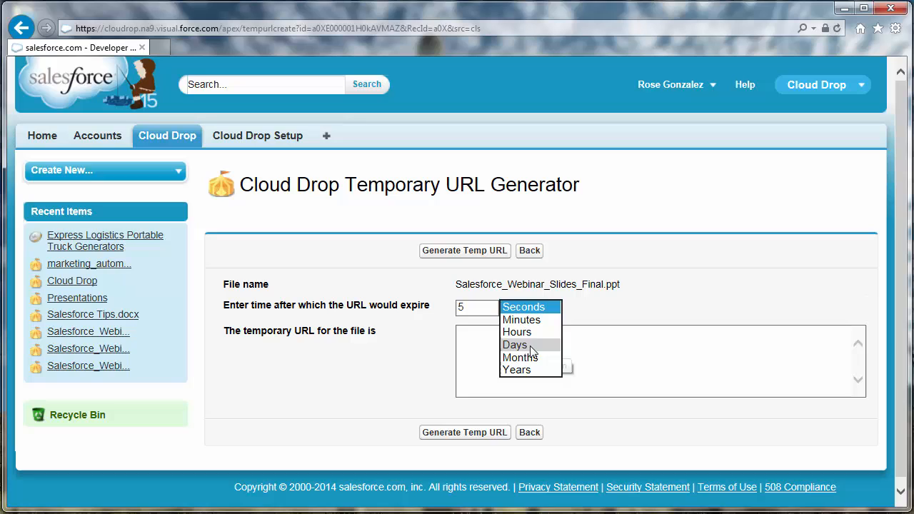
click(514, 344)
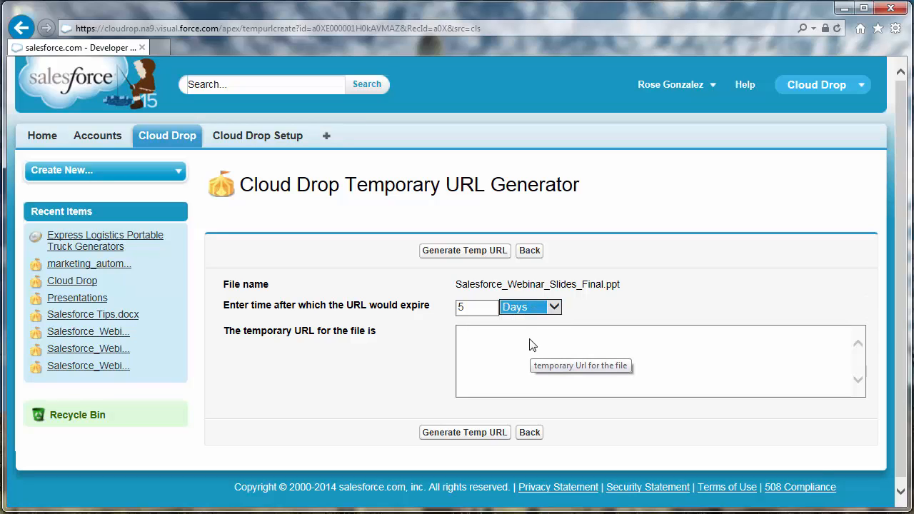
click(464, 251)
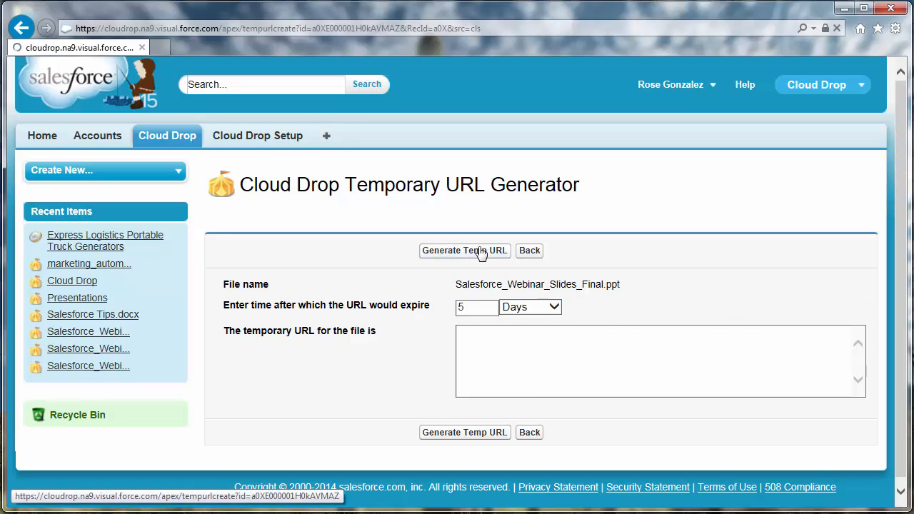
click(464, 251)
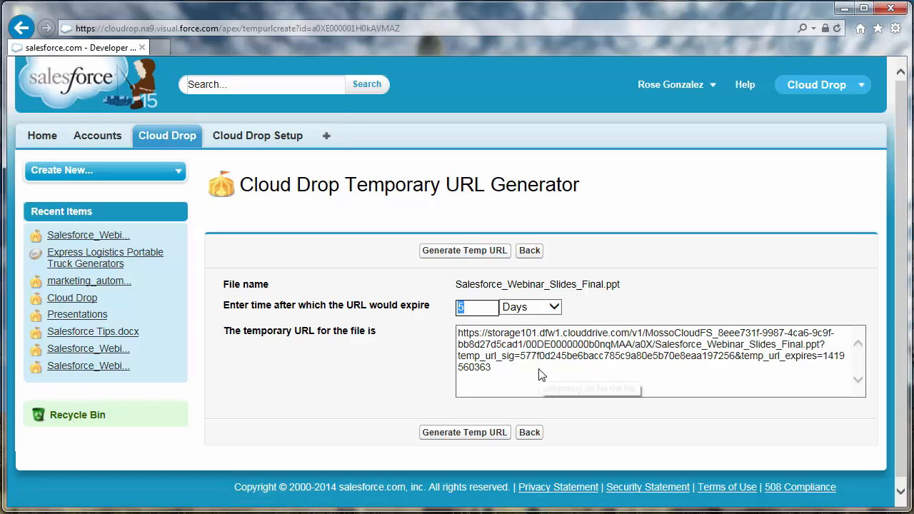
triple_click(642, 357)
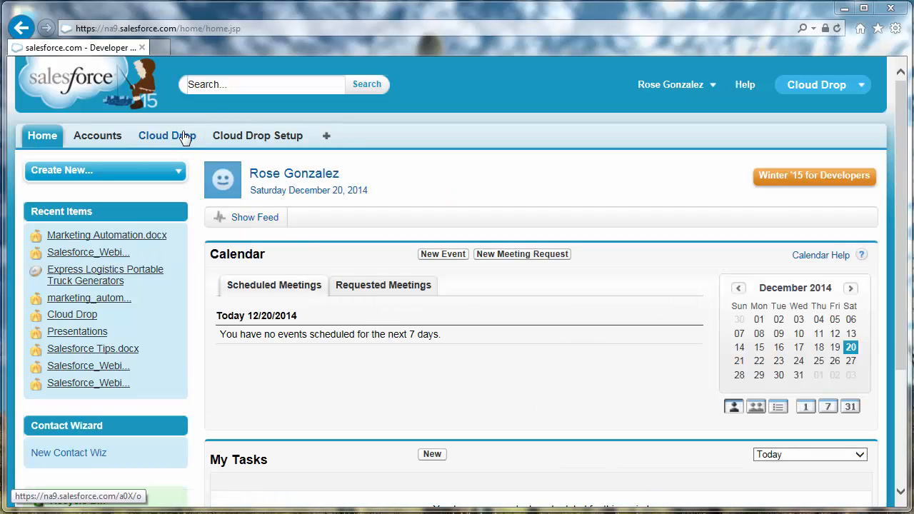
- Compose a Cloud Drop bulk email using the Mansa Welcome template, starting 'caro' in Template Record
click(165, 136)
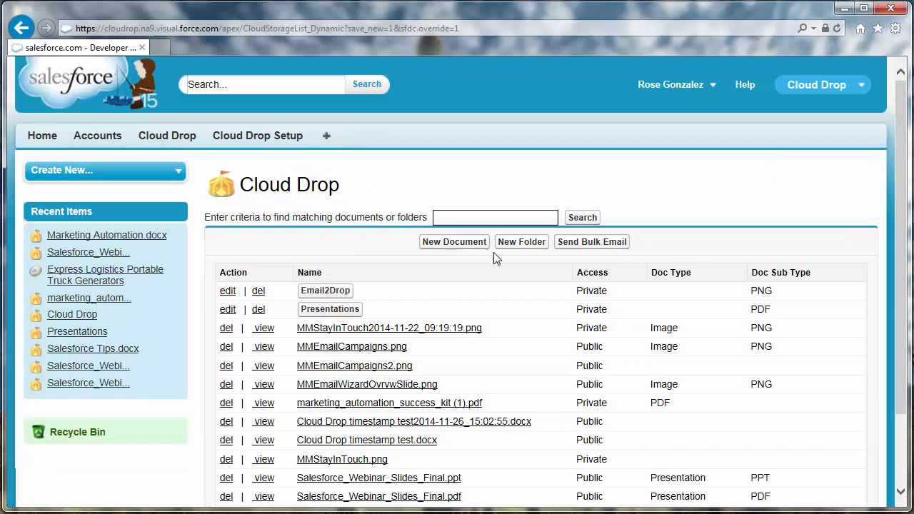
click(591, 241)
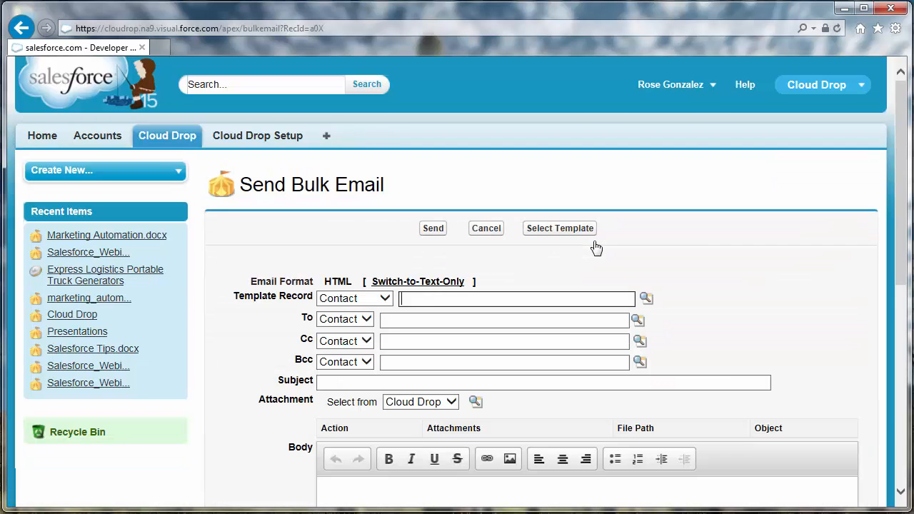
click(560, 228)
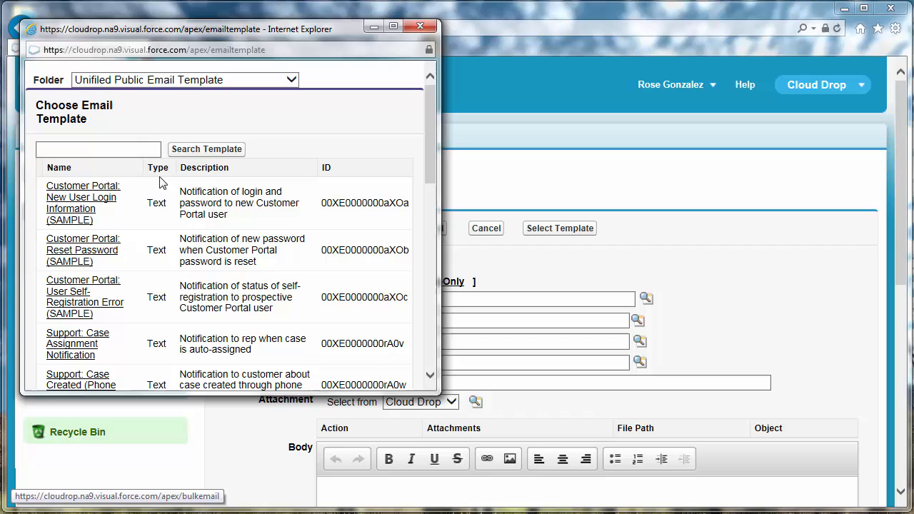
text(mansa)
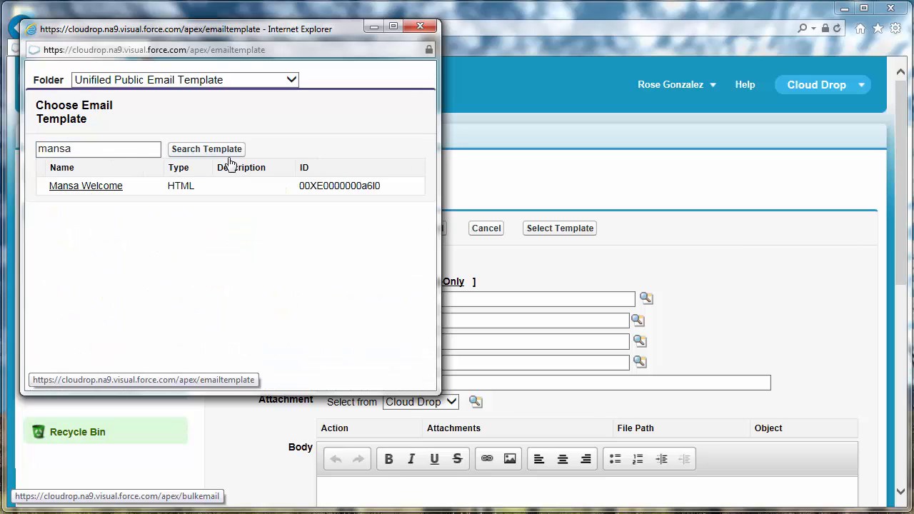
click(85, 186)
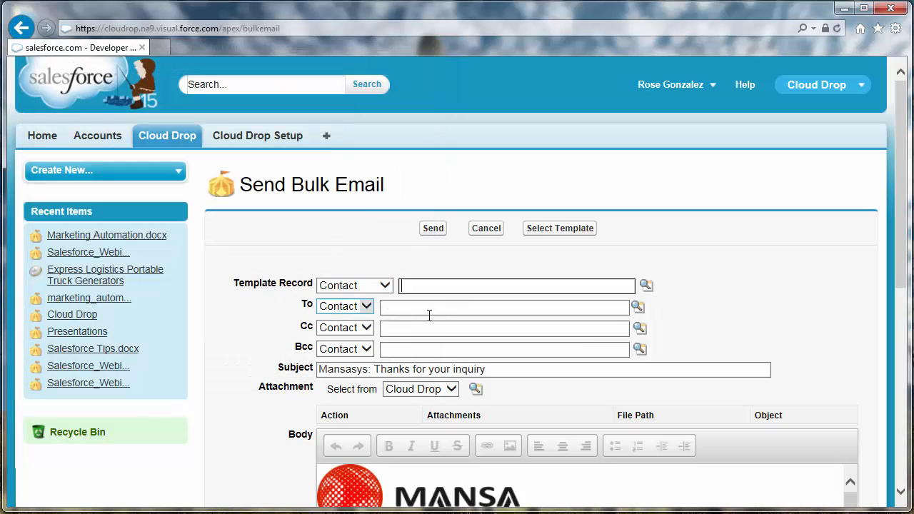
text(carole)
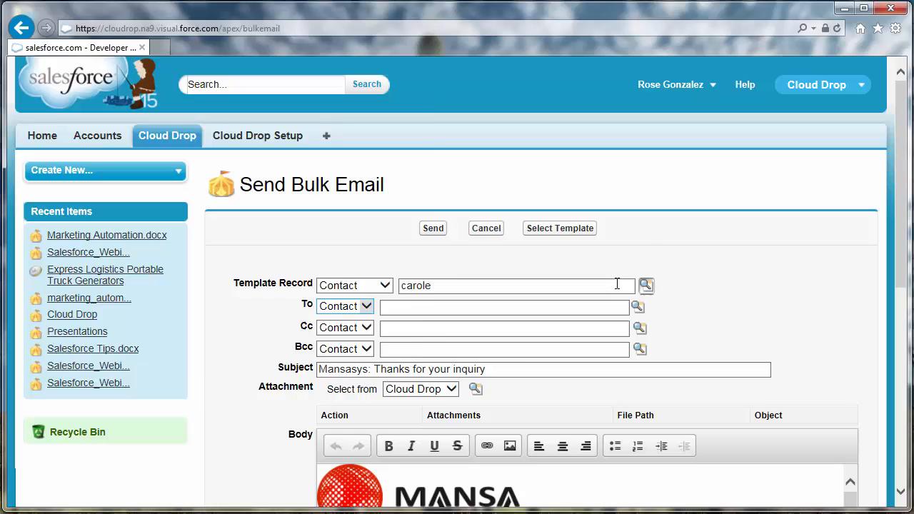
click(645, 285)
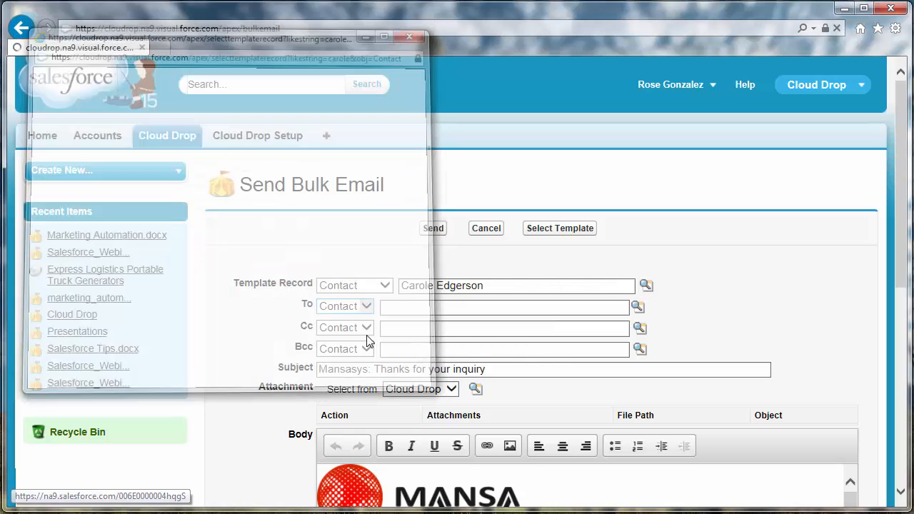
text(car)
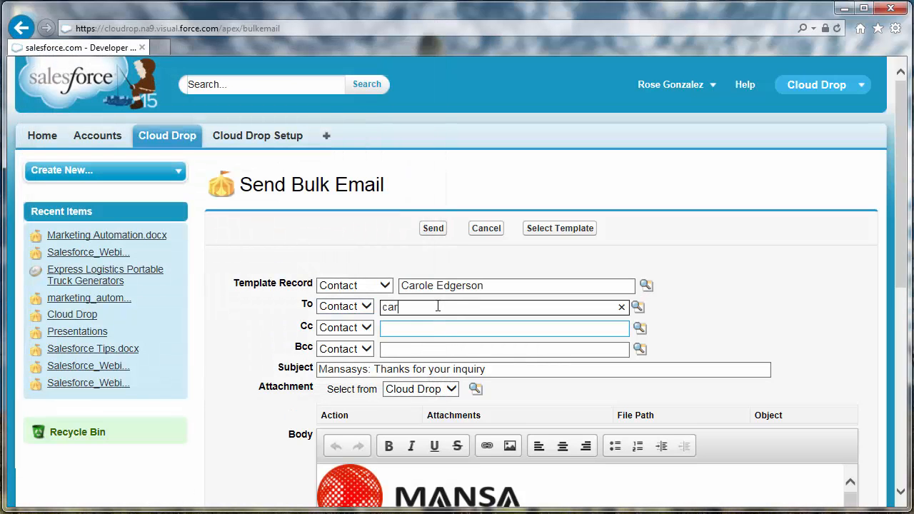
text(ole)
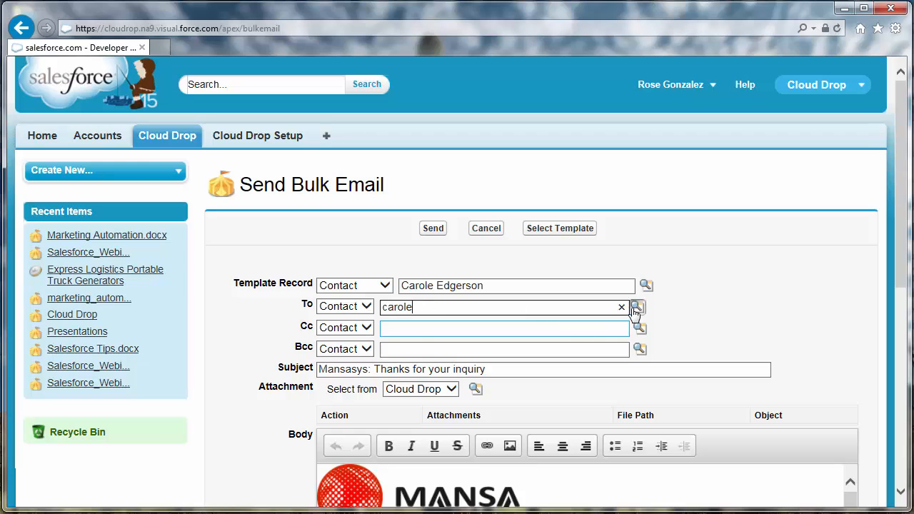
click(637, 307)
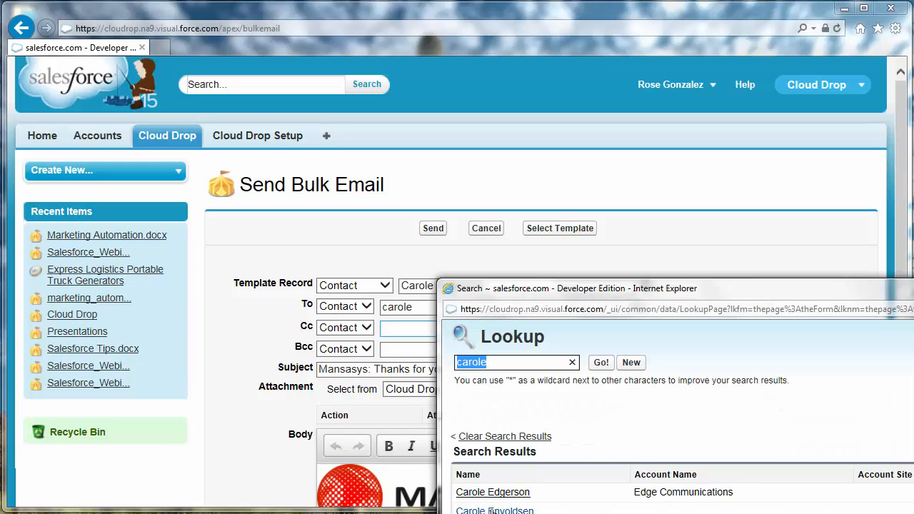
click(492, 491)
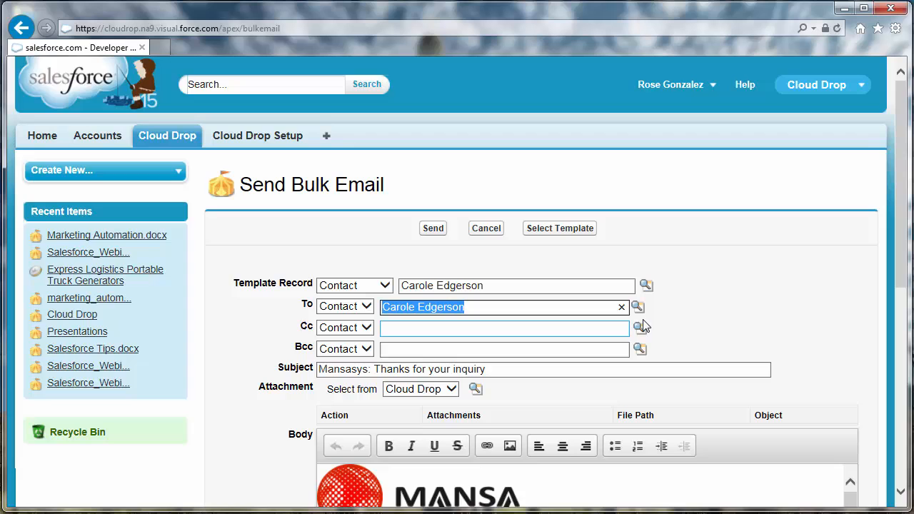
scroll(down, 3)
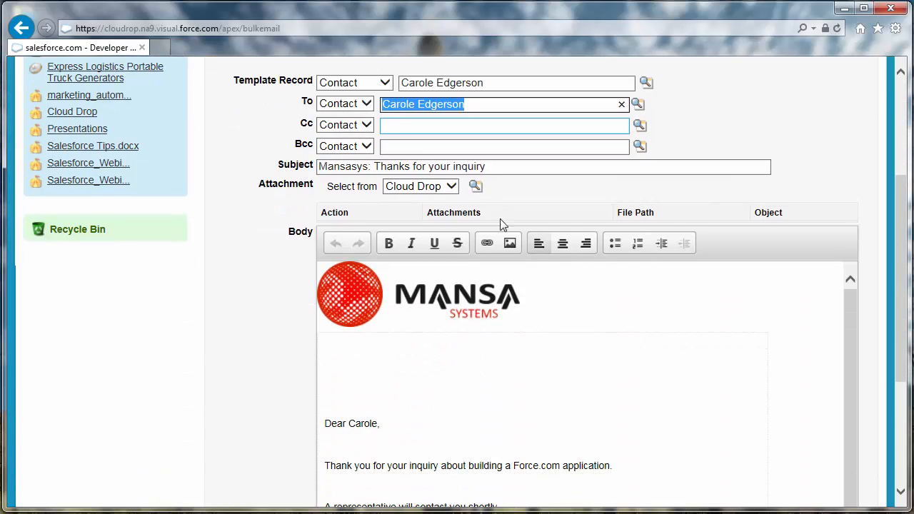
click(474, 186)
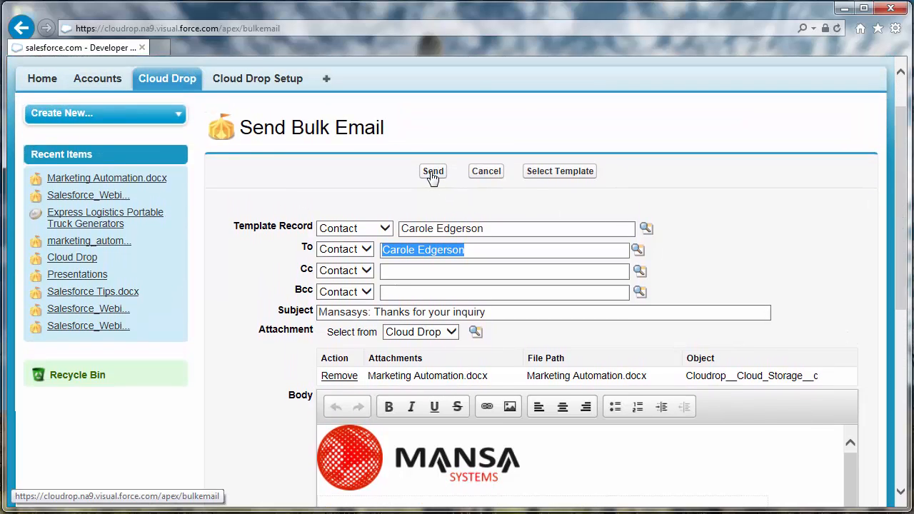
click(431, 172)
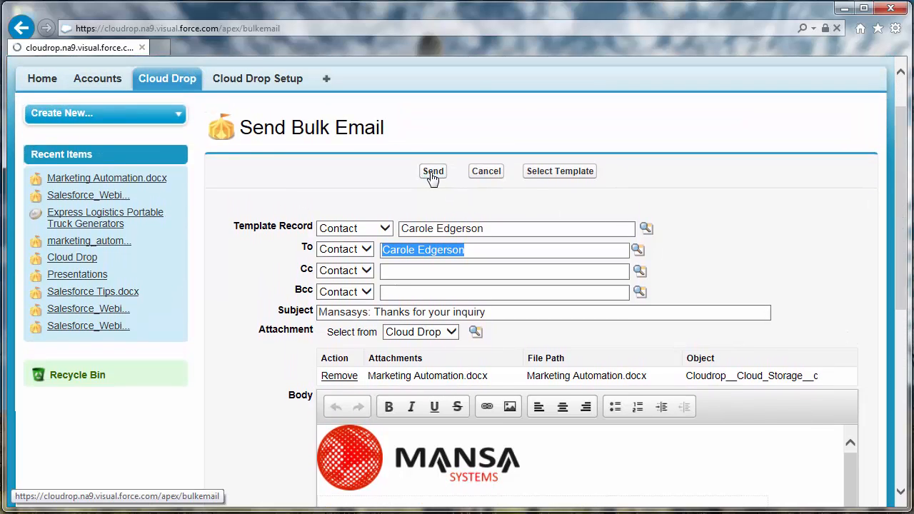